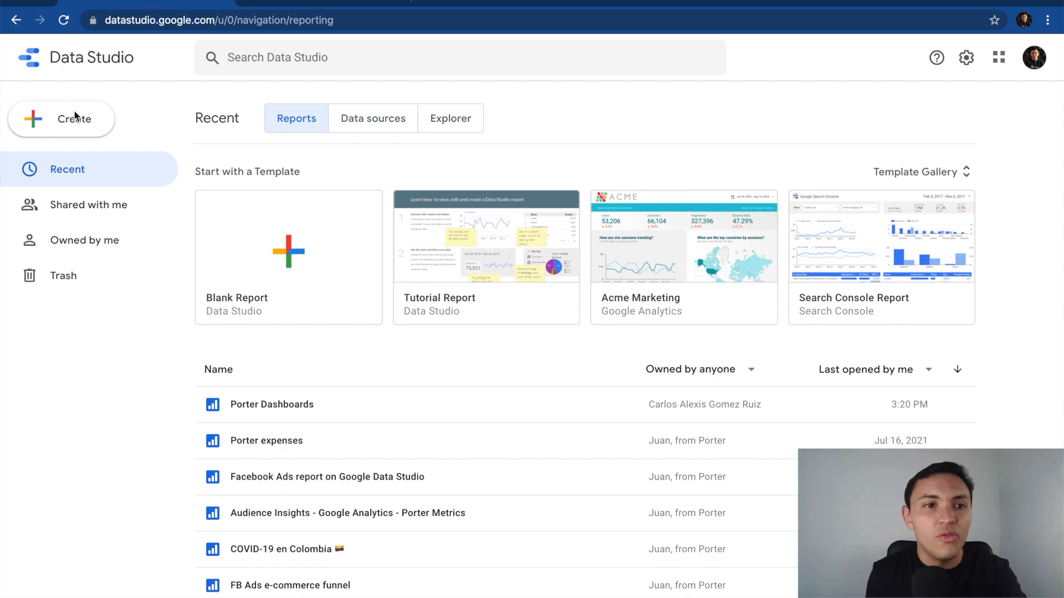
Step: Create a new blank report from the Create menu
left_click(72, 119)
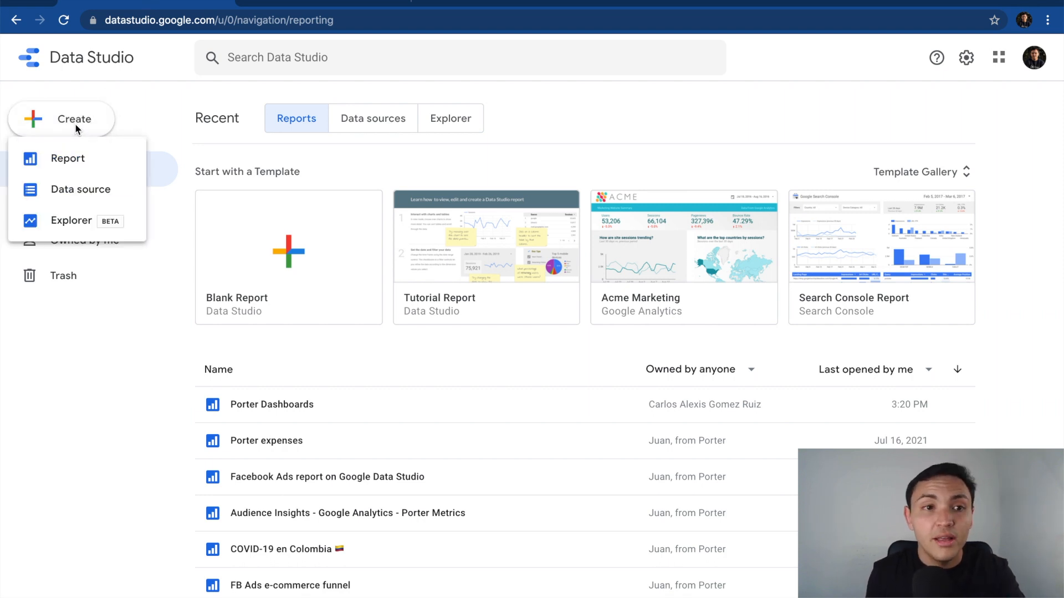
mouse_move(80, 164)
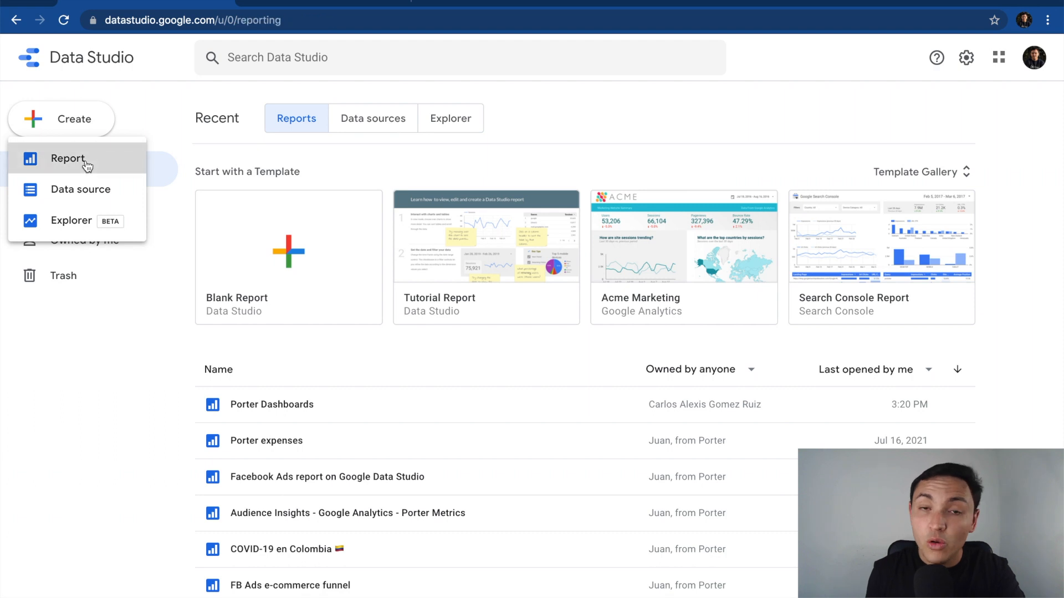
left_click(68, 159)
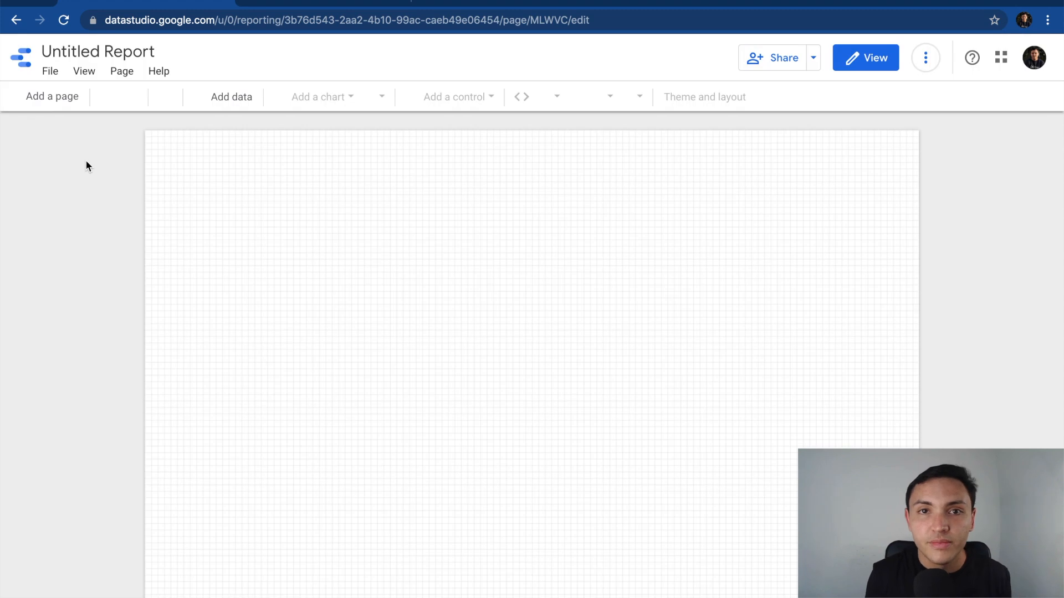
Step: Search the Add data connector list for "porter"
left_click(232, 97)
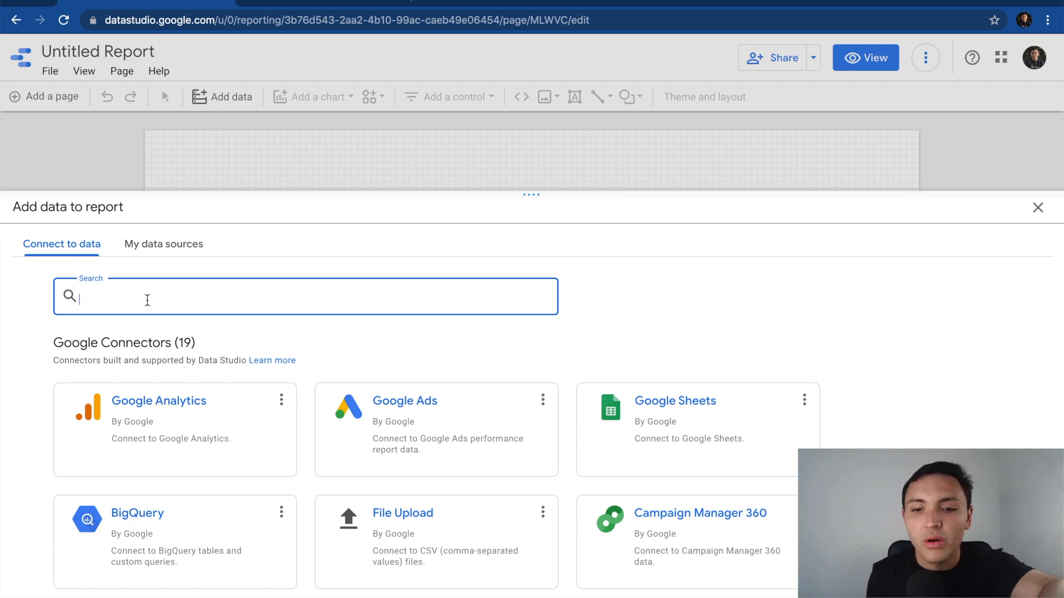
type("porter")
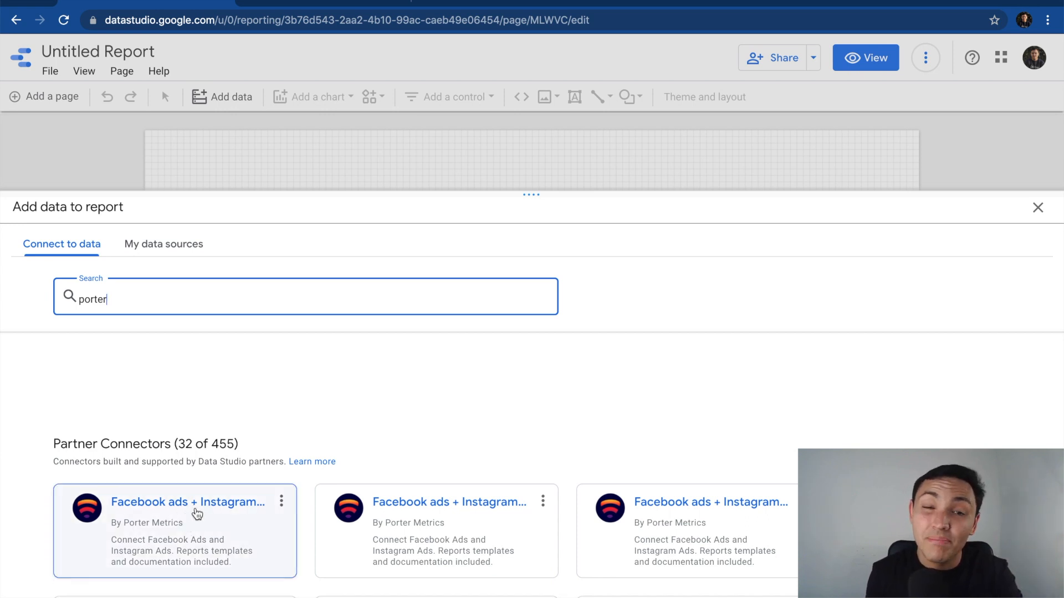
mouse_move(196, 513)
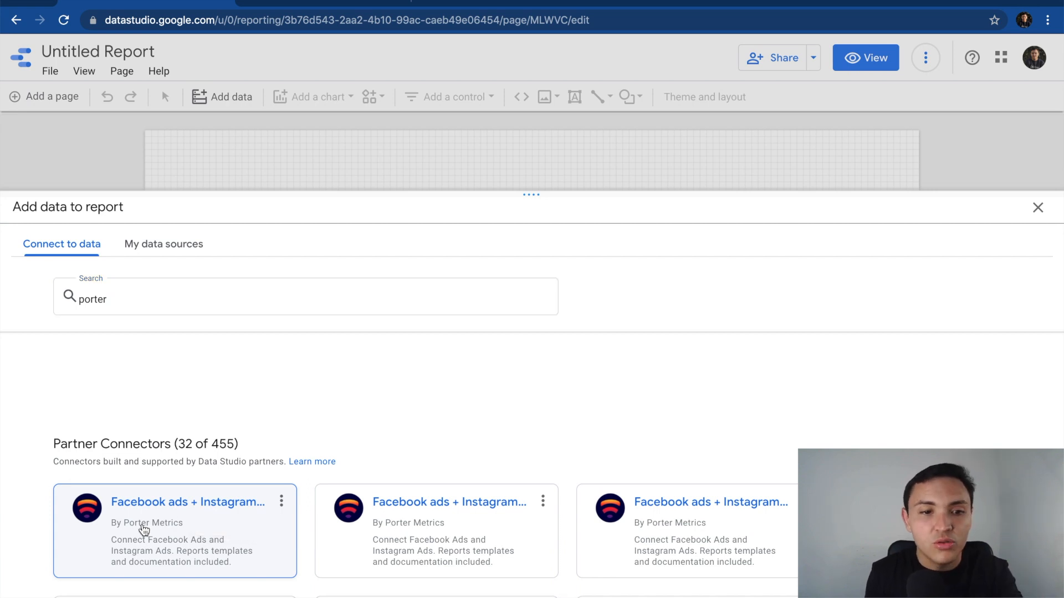
Step: Open the Facebook ads + Instagram ads connector and choose the Porter ad account
left_click(187, 502)
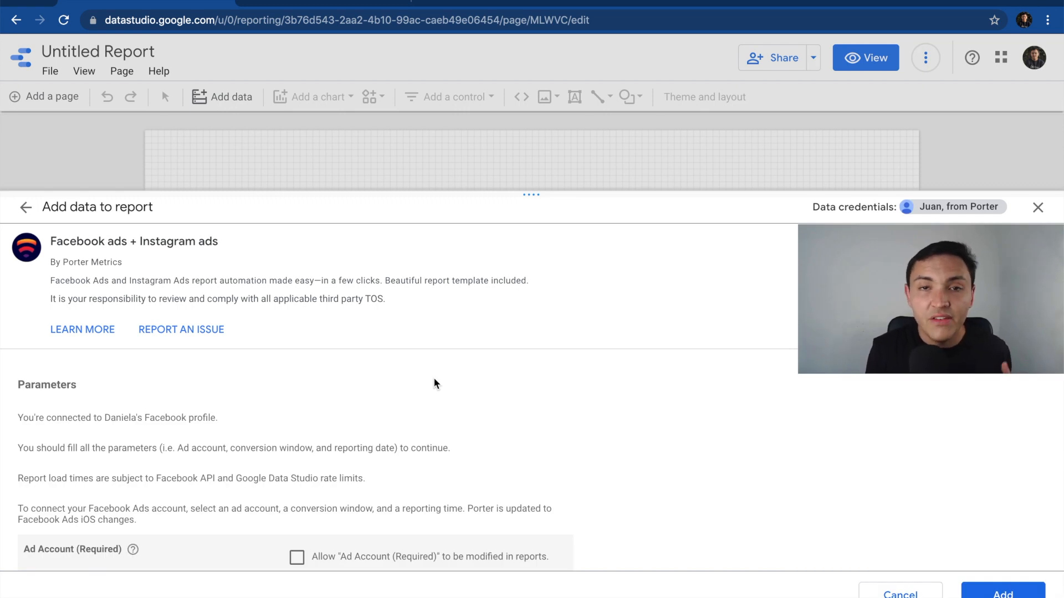
scroll("down", 3)
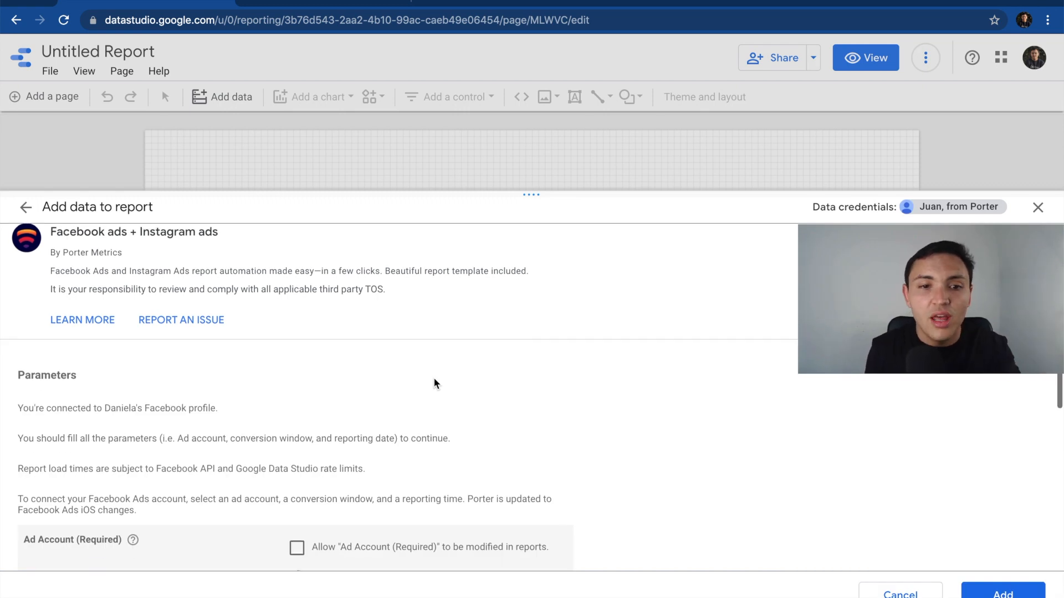
scroll("down", 3)
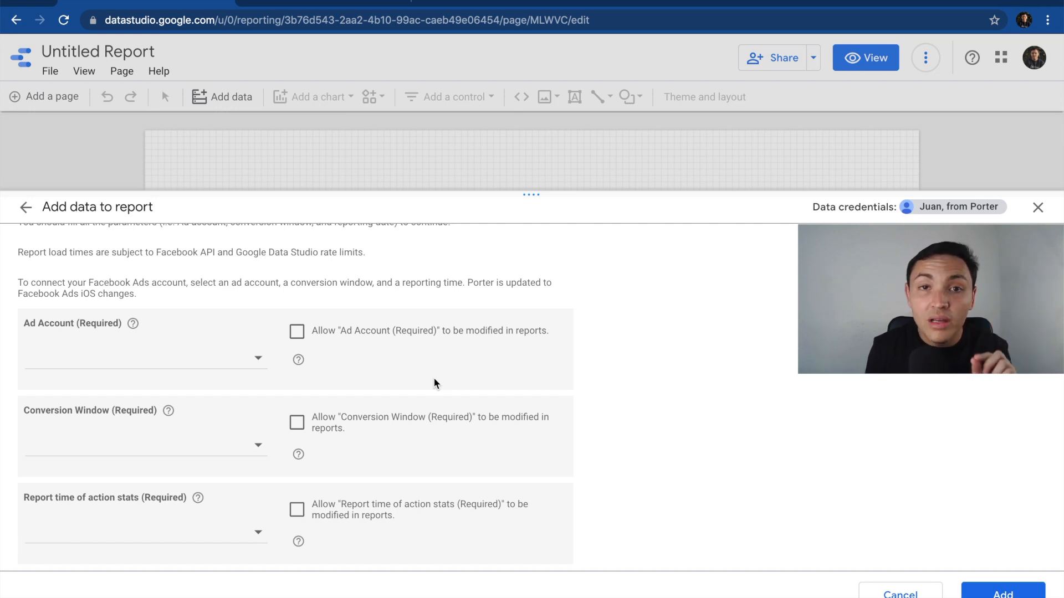
mouse_move(170, 360)
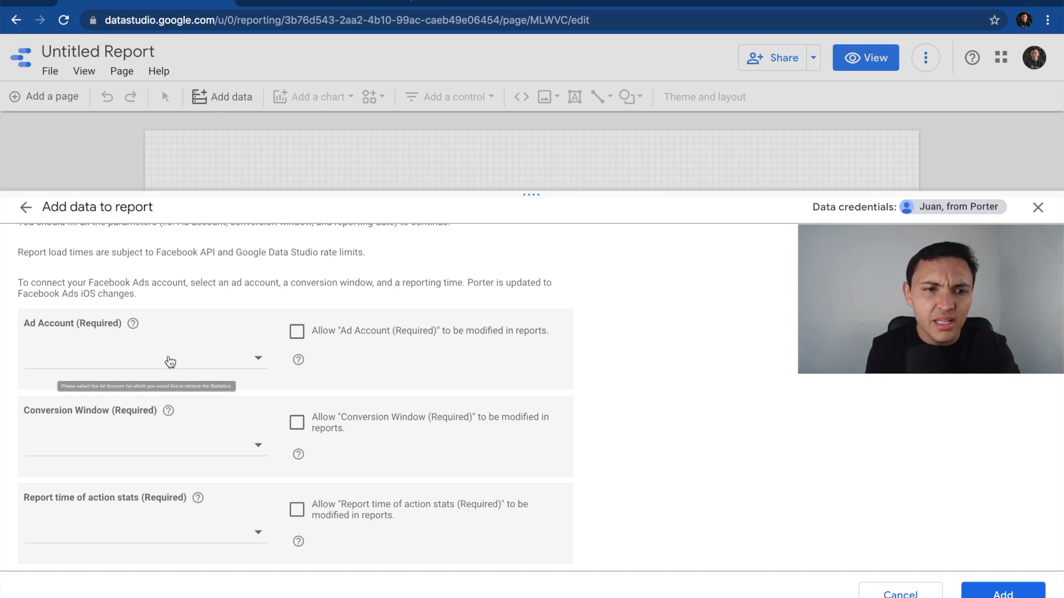
left_click(169, 360)
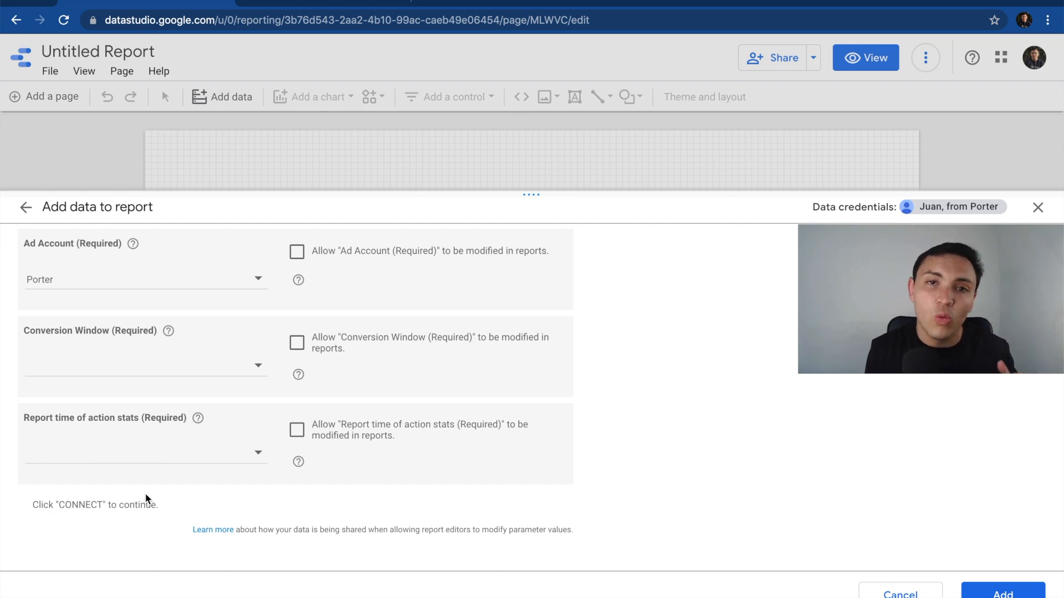
mouse_move(109, 381)
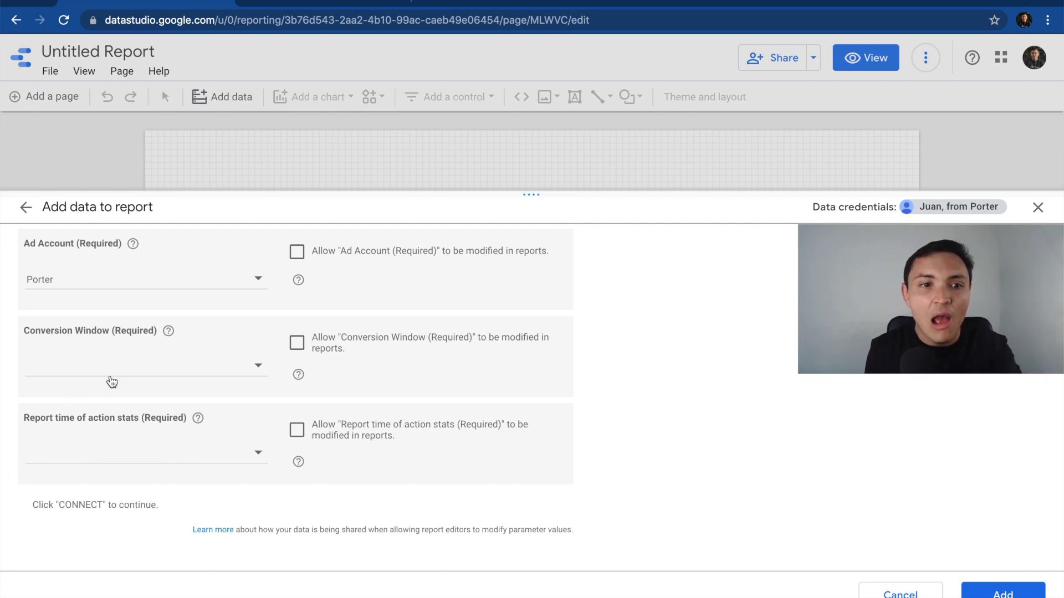
Step: Set Conversion Window to 7 Days Click and Report time to On conversion date
left_click(144, 365)
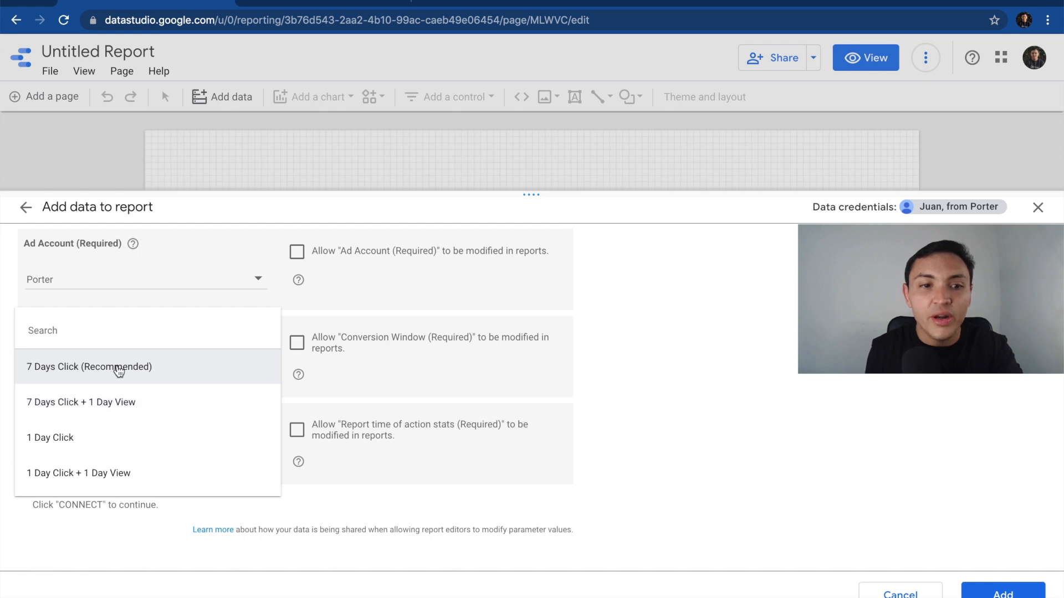
left_click(90, 367)
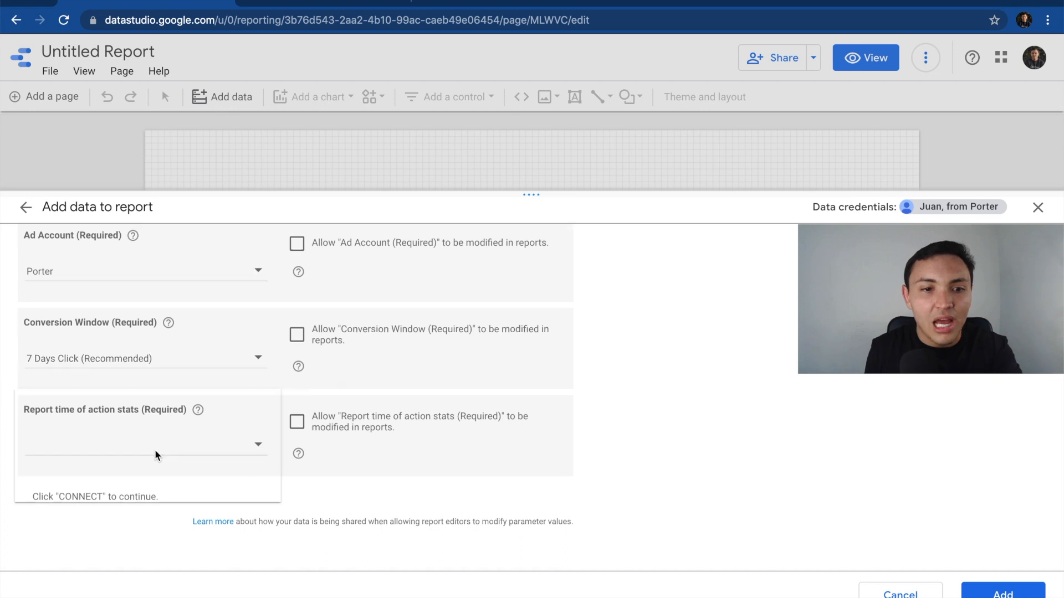
left_click(155, 457)
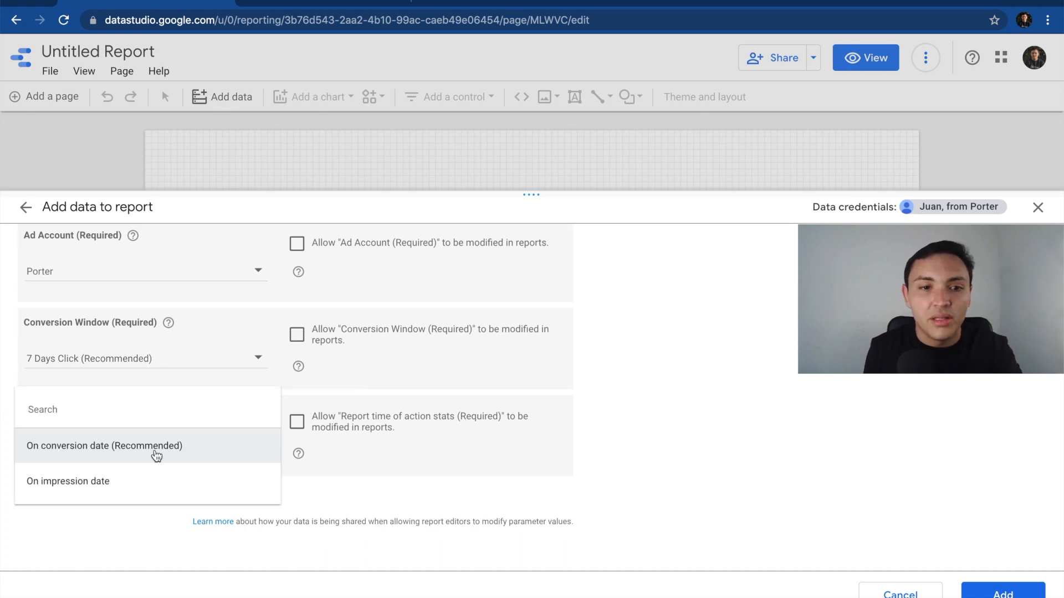
left_click(105, 446)
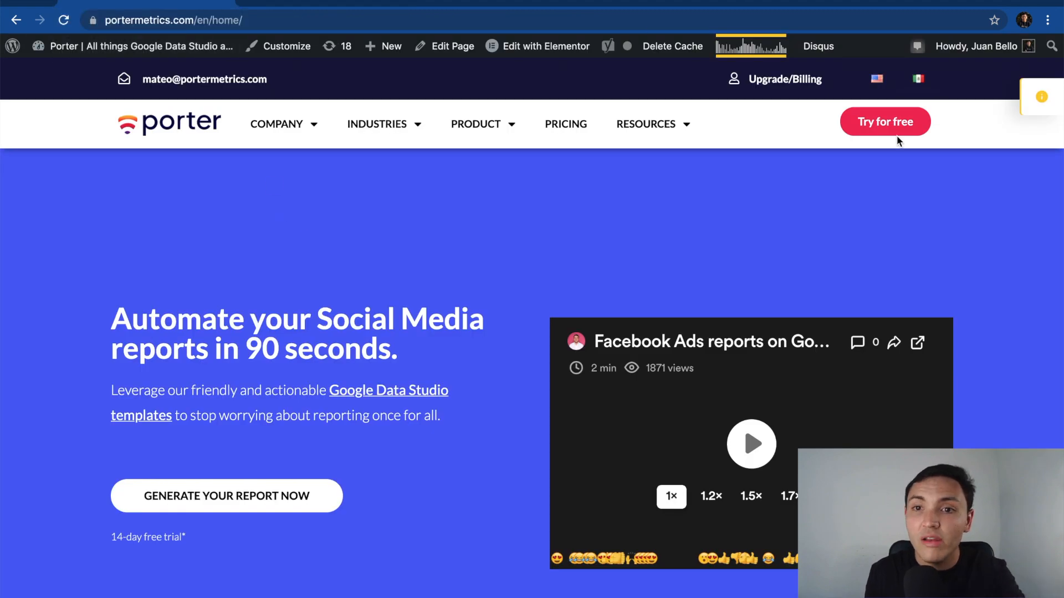
Step: Open the connector in Data Studio via Try for free on Porter Metrics
left_click(885, 122)
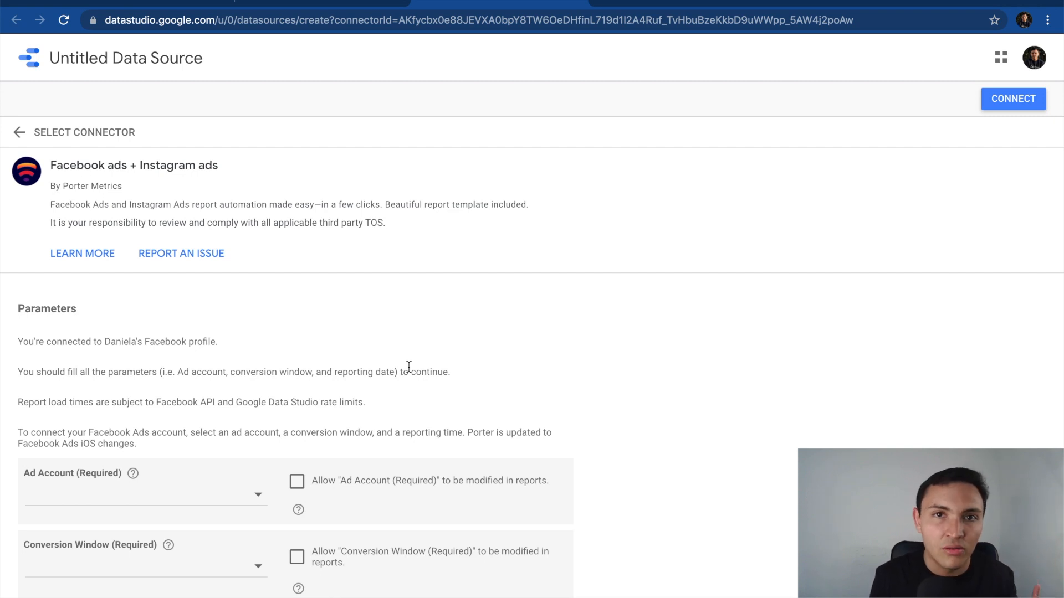
Step: Tick the Porter ad account and connect the data source
scroll("down", 3)
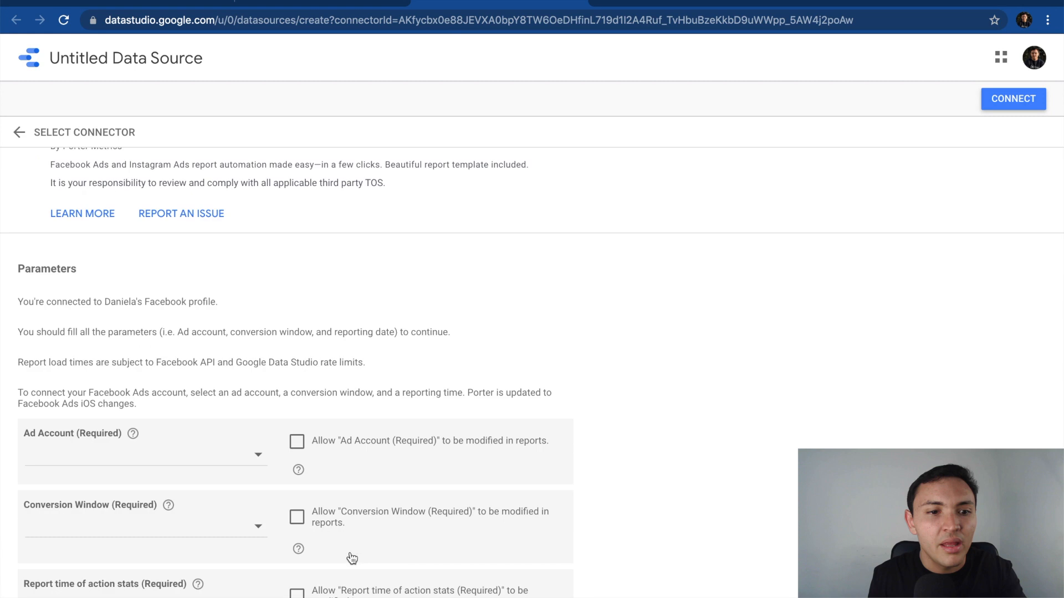
left_click(144, 460)
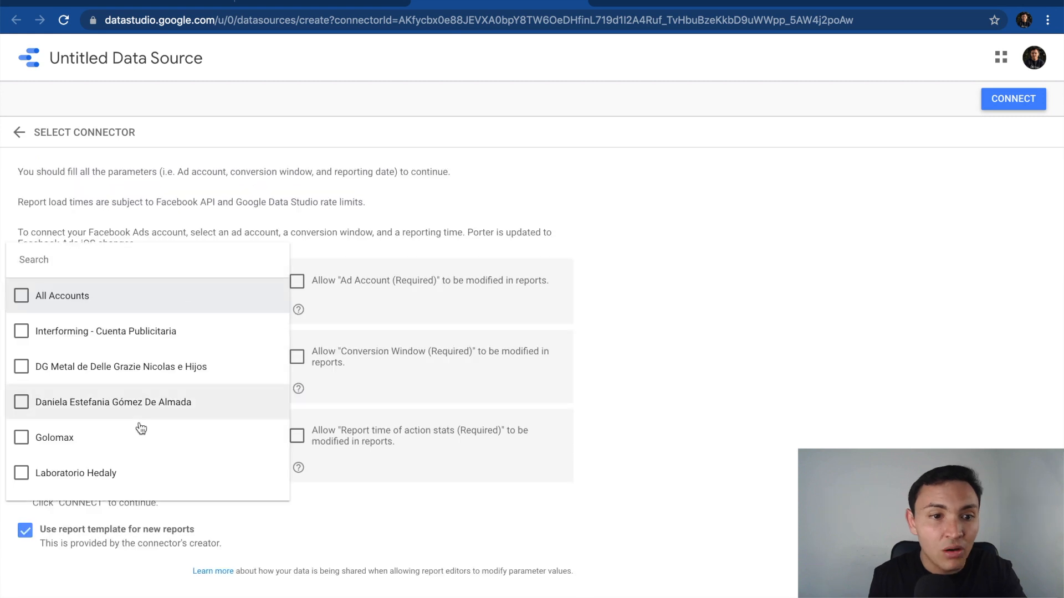
scroll("down", 3)
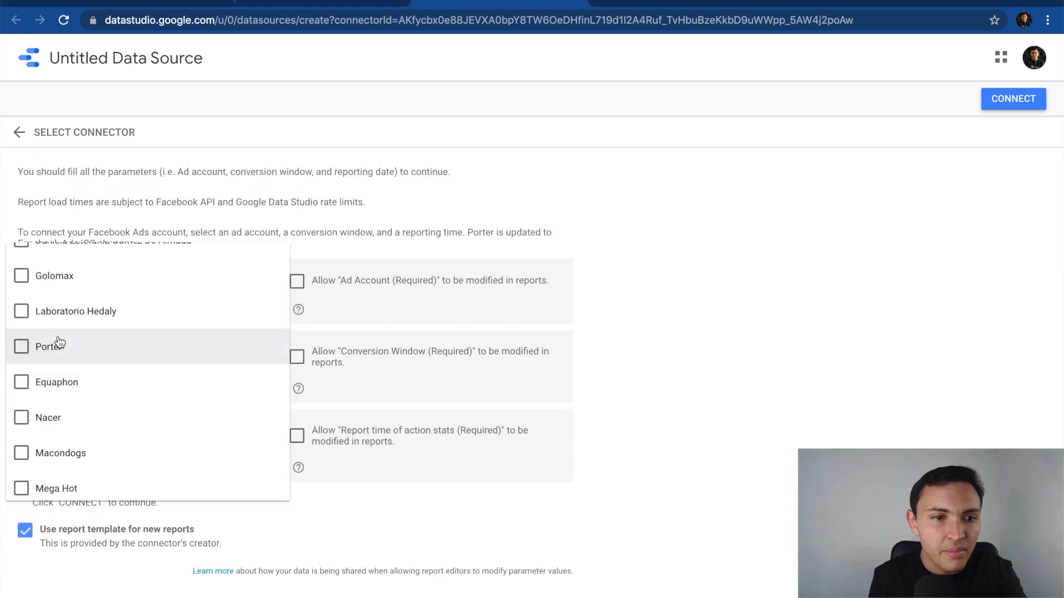
left_click(47, 346)
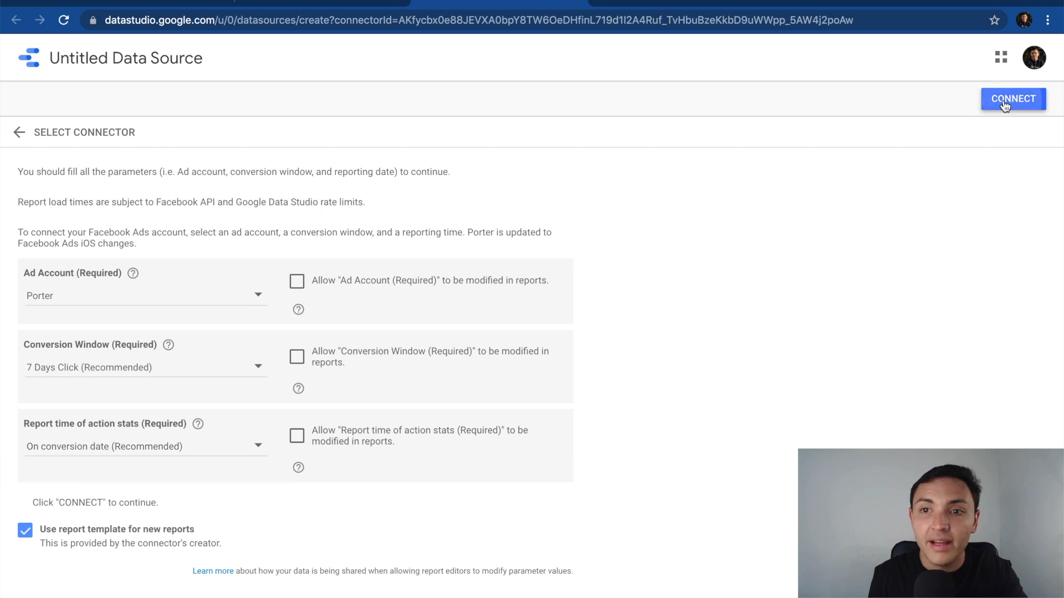
left_click(1013, 98)
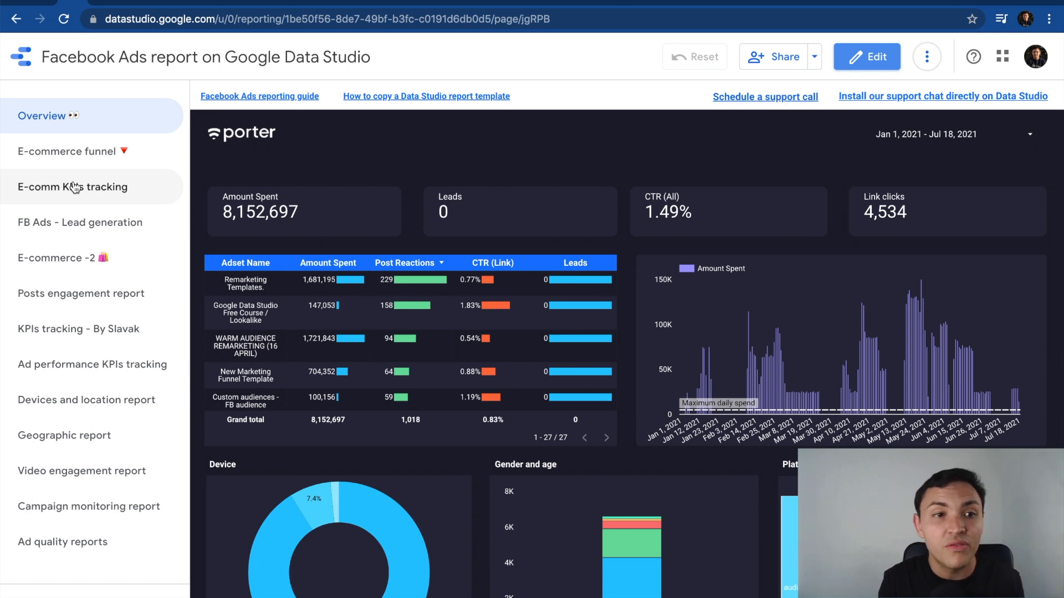
mouse_move(165, 232)
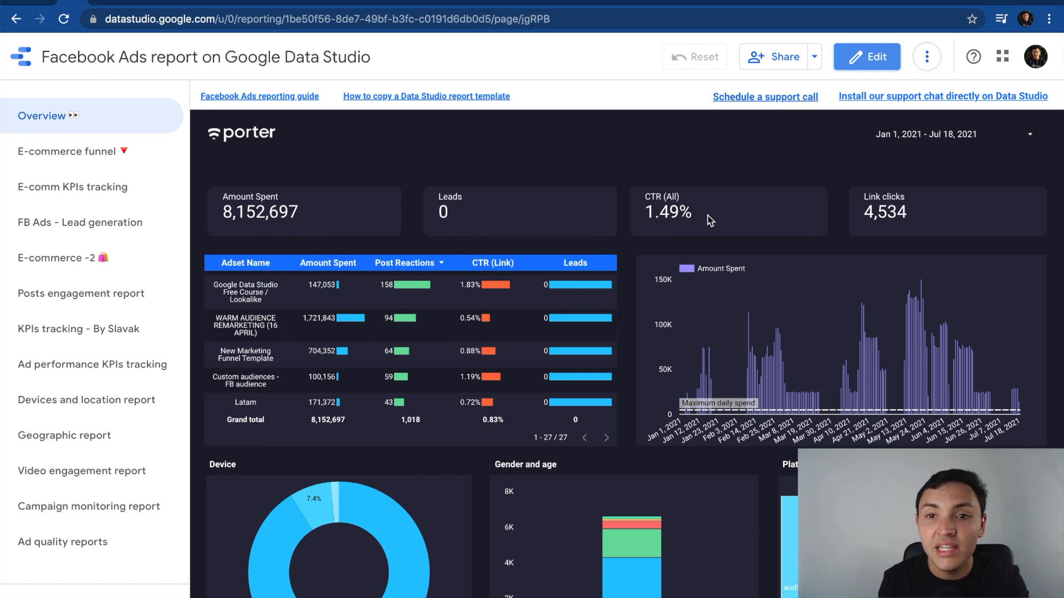
Step: Scroll through the Overview page, then switch to the Posts engagement report page
scroll("down", 3)
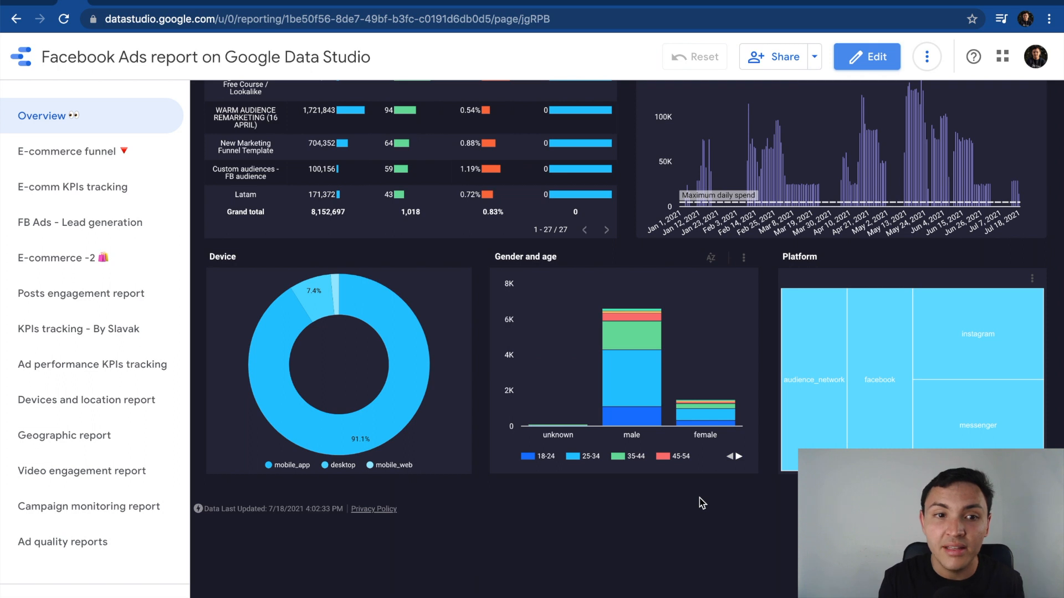
mouse_move(531, 301)
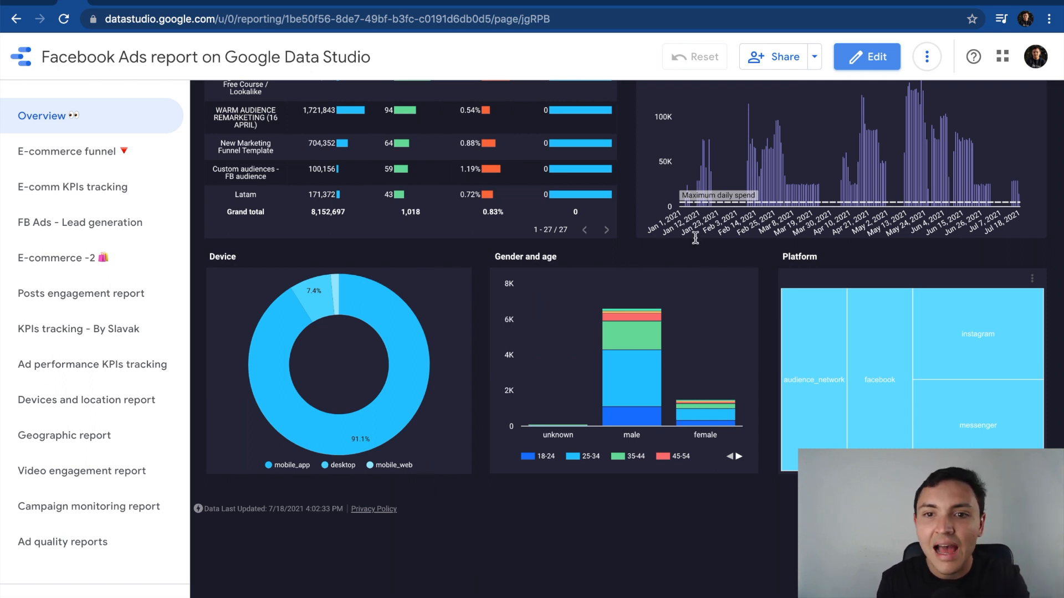
mouse_move(828, 345)
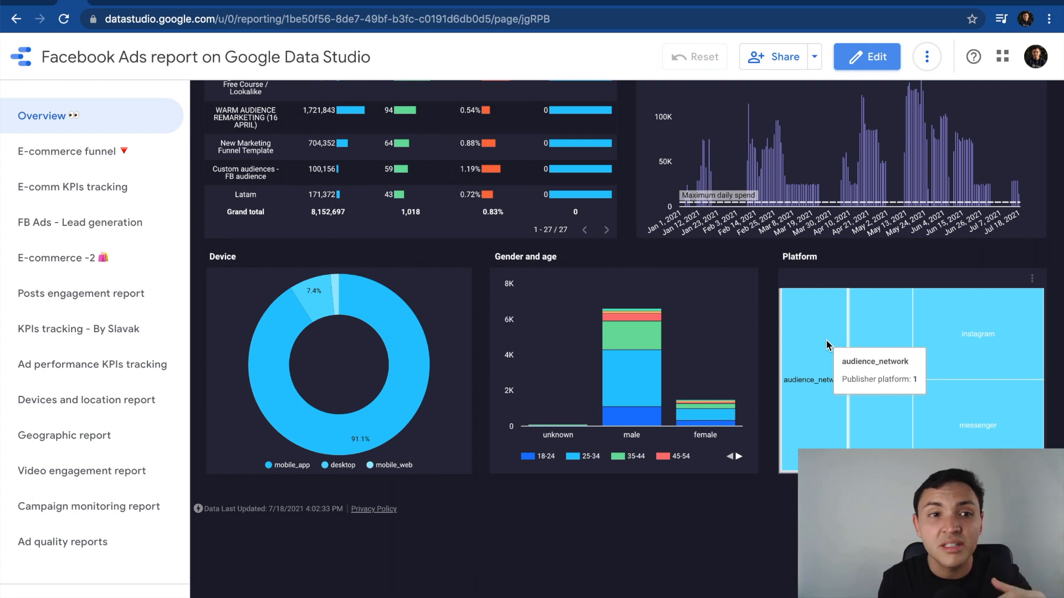
scroll("up", 3)
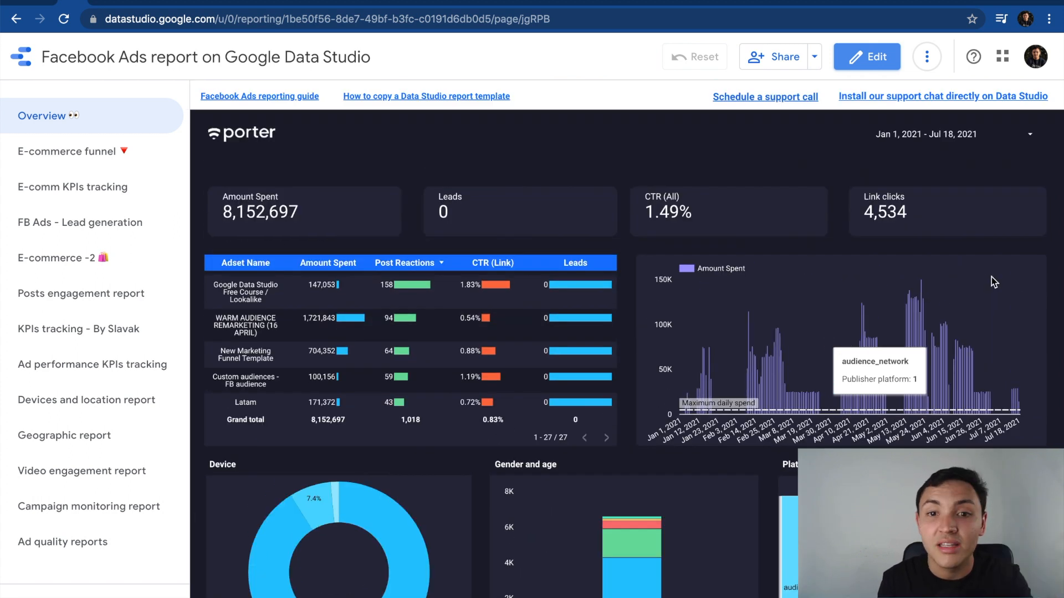
left_click(80, 293)
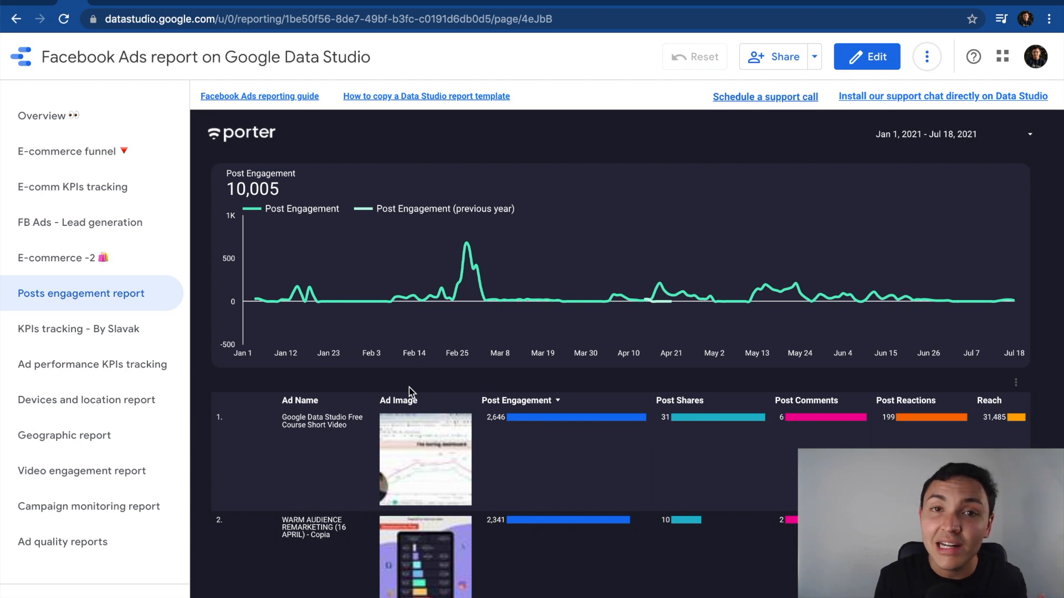
mouse_move(251, 234)
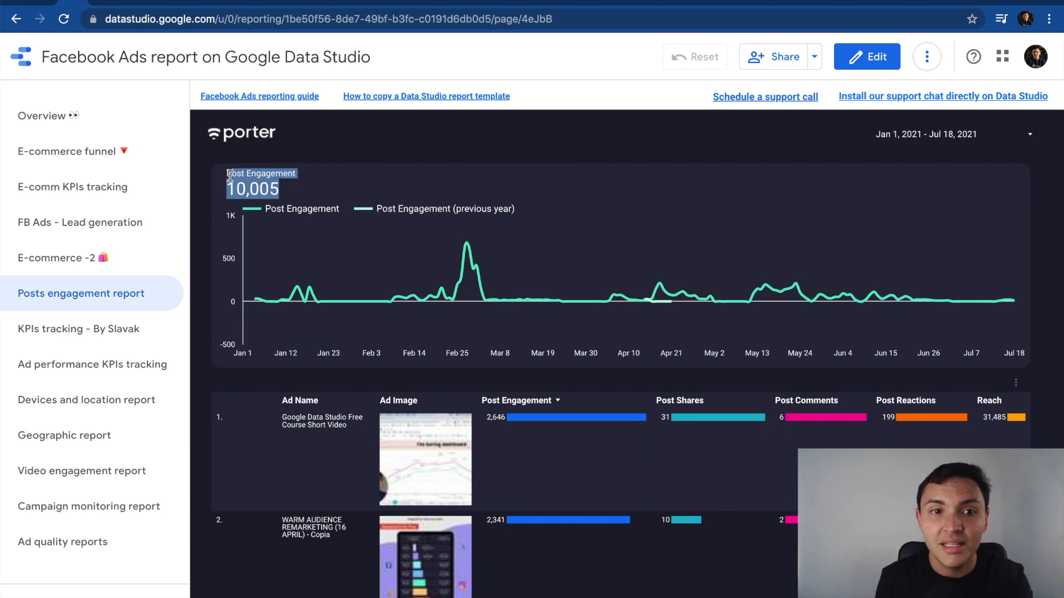
Step: Scroll the Posts engagement report, then switch to the Devices and location page
scroll("down", 3)
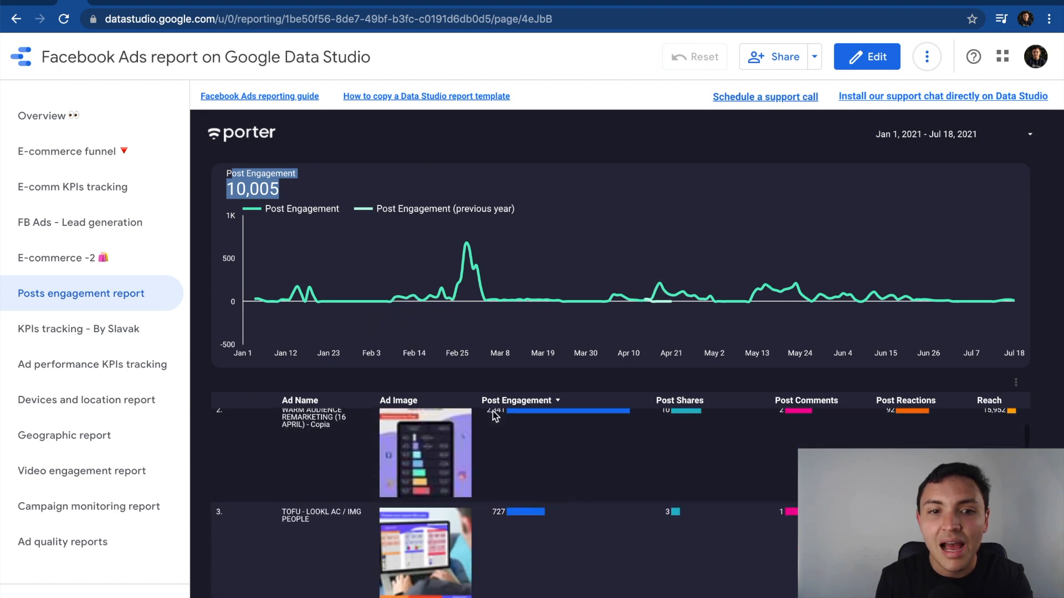
scroll("down", 3)
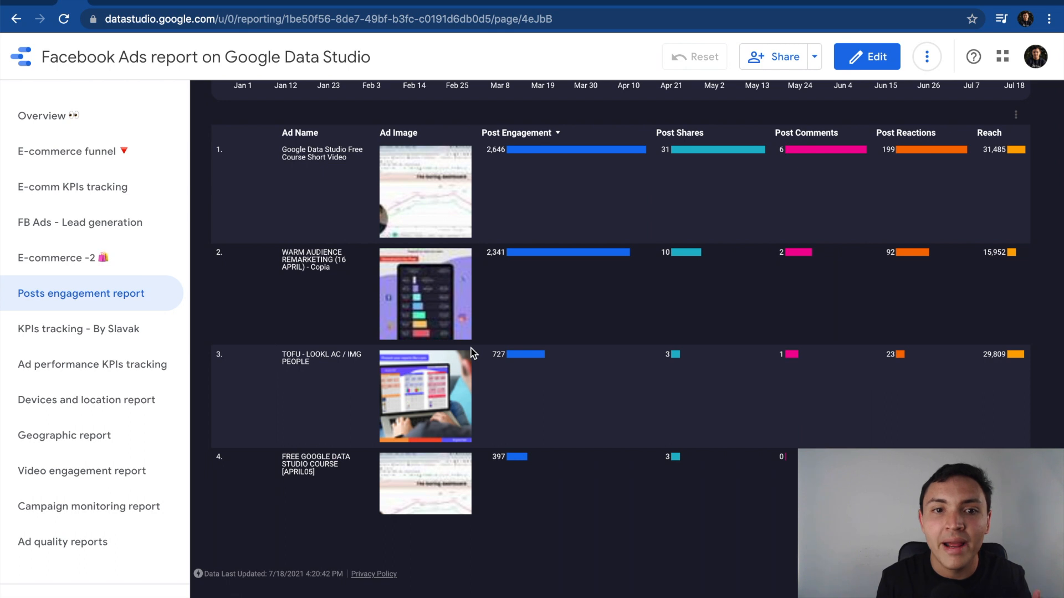
mouse_move(474, 197)
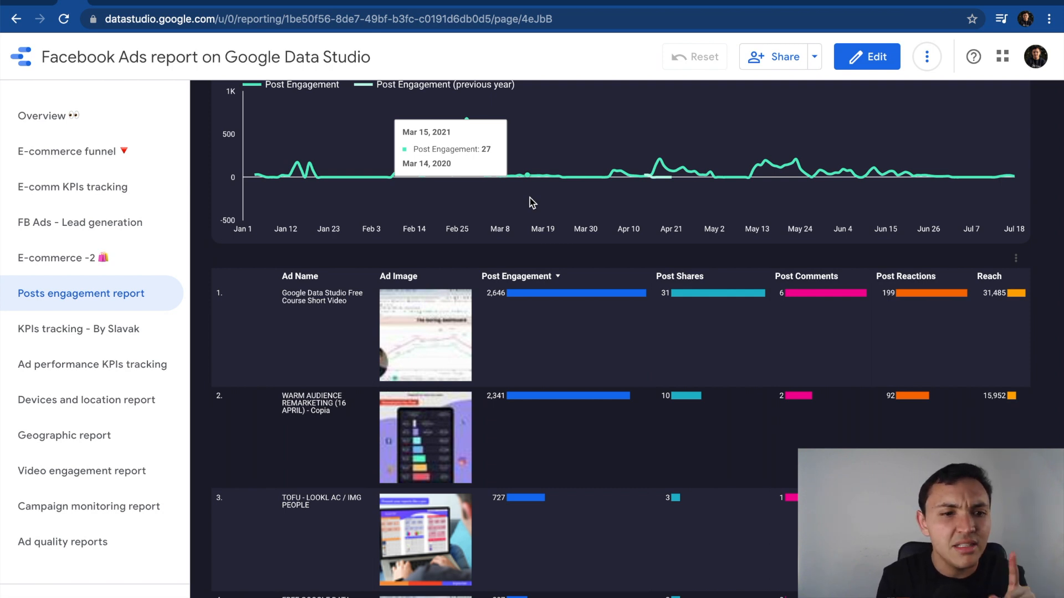
left_click(86, 400)
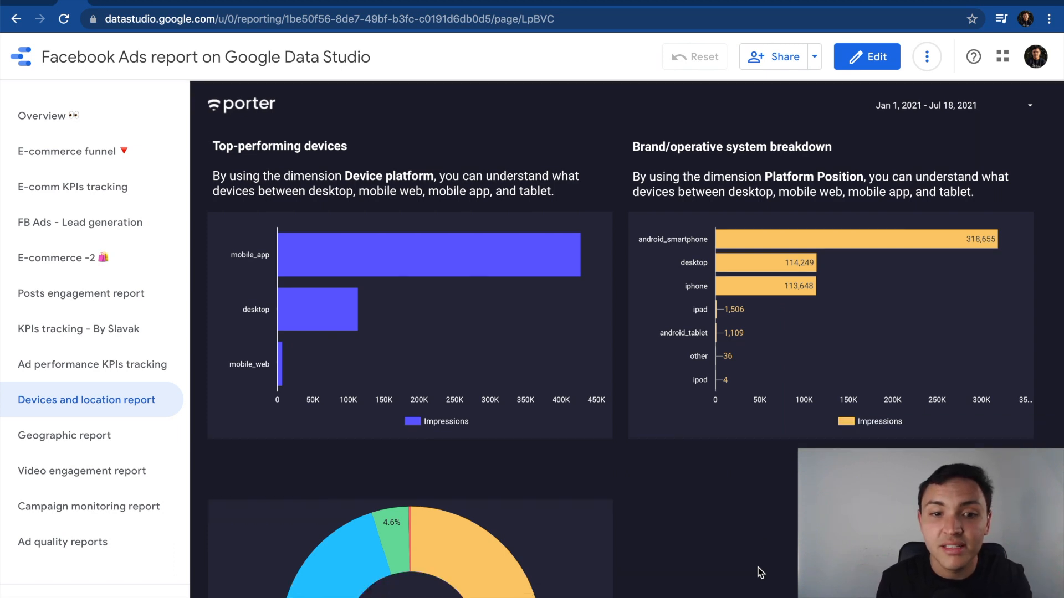
scroll("down", 3)
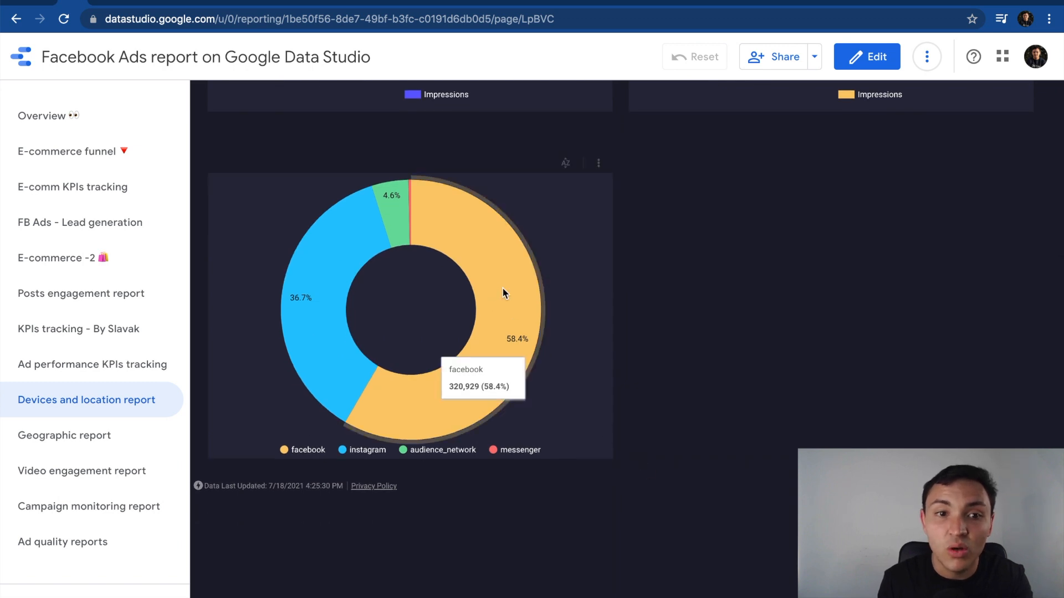
mouse_move(412, 217)
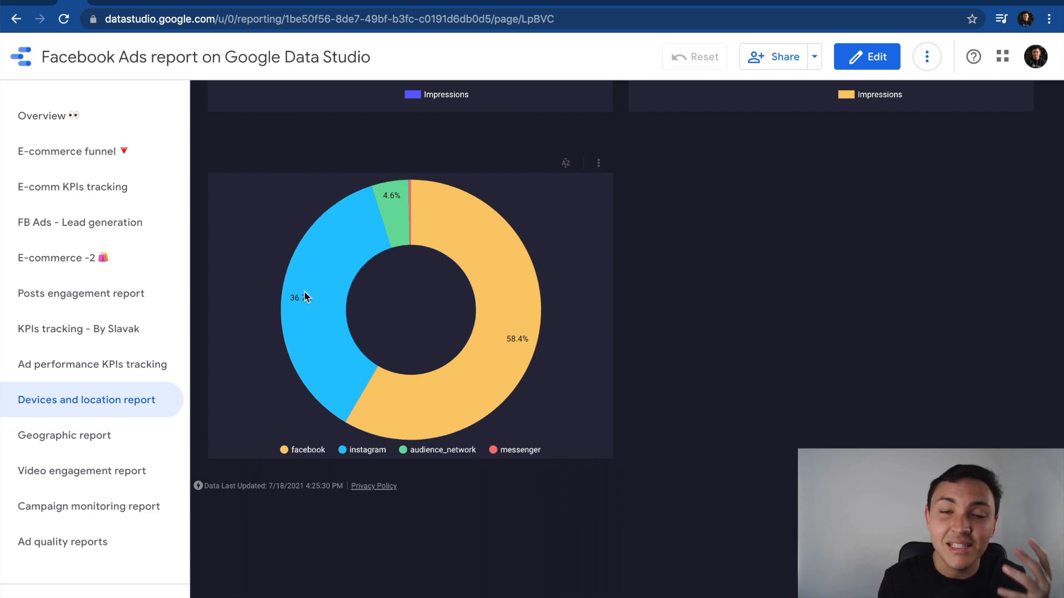
mouse_move(307, 297)
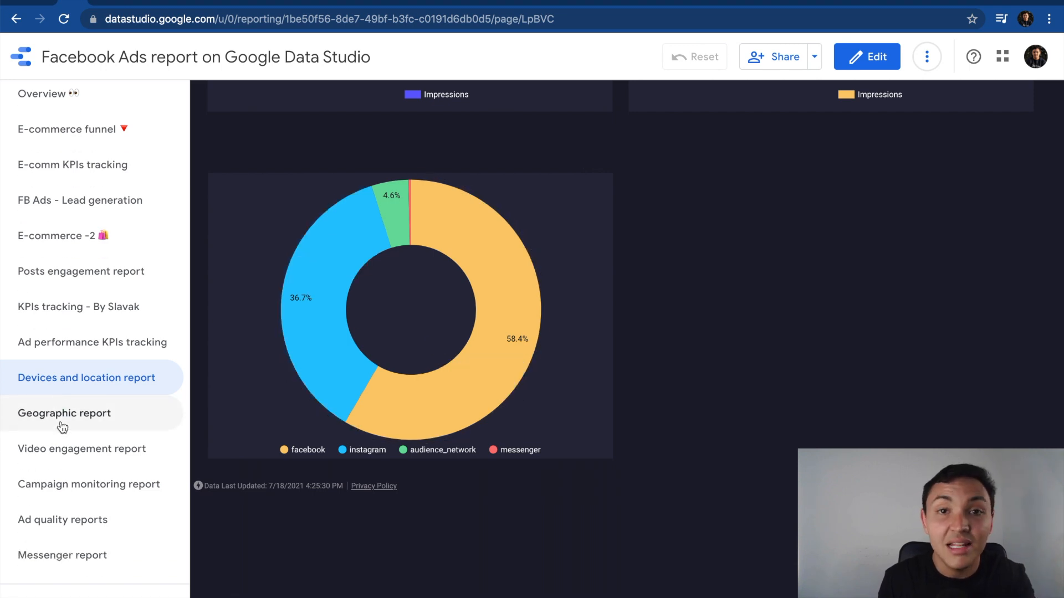
Step: Scroll the Geographic report's map and DMA table, then open Video engagement
left_click(61, 419)
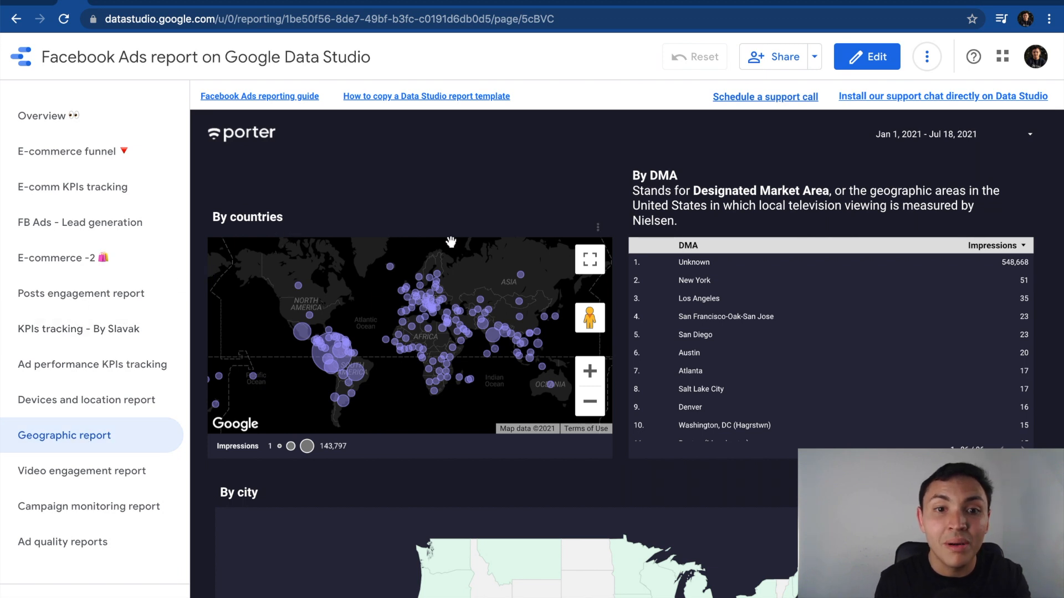
scroll("down", 3)
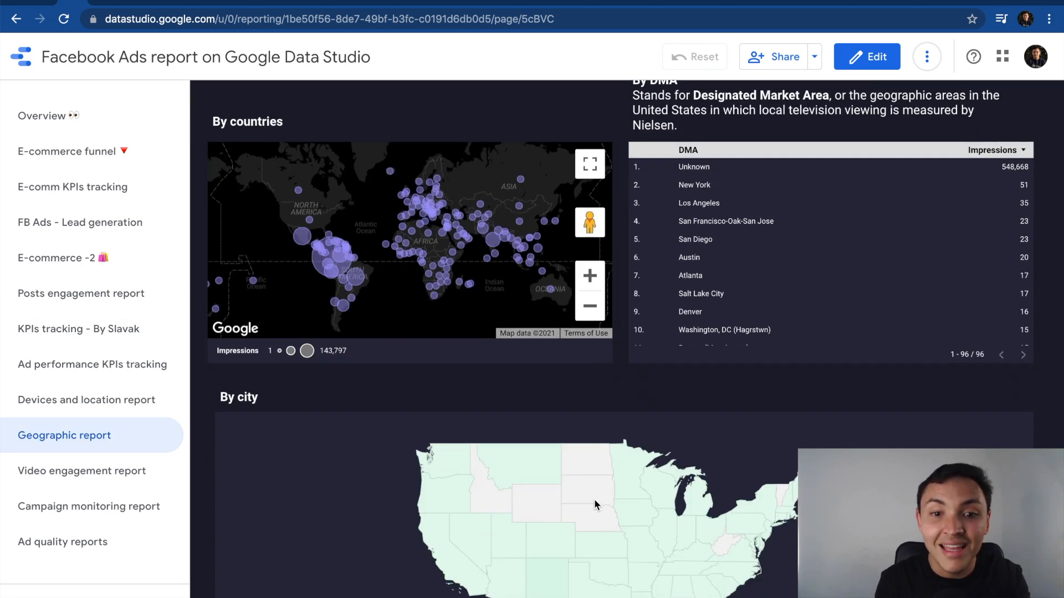
left_click(82, 471)
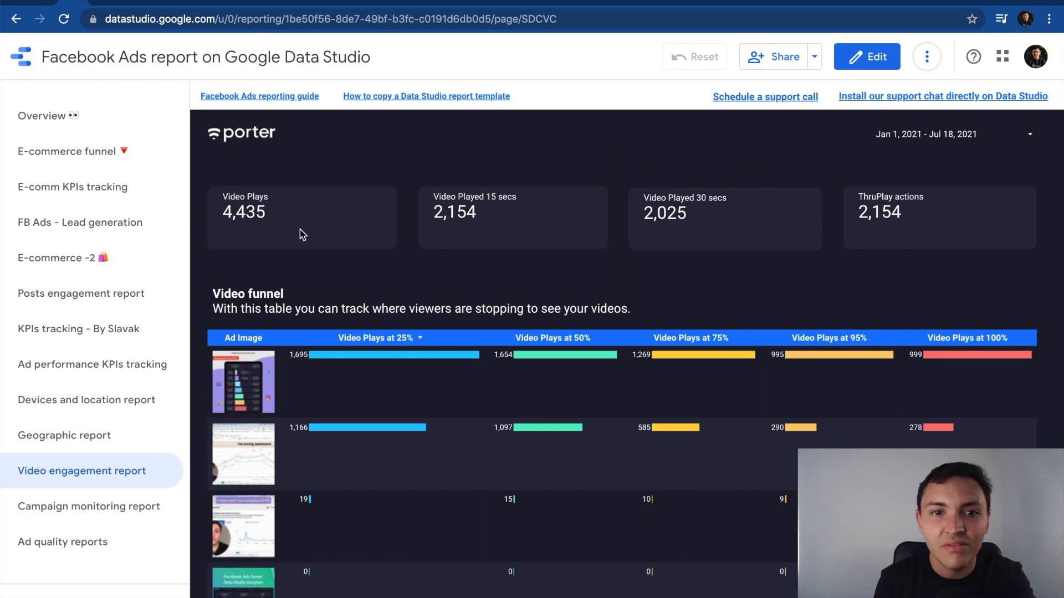
mouse_move(509, 216)
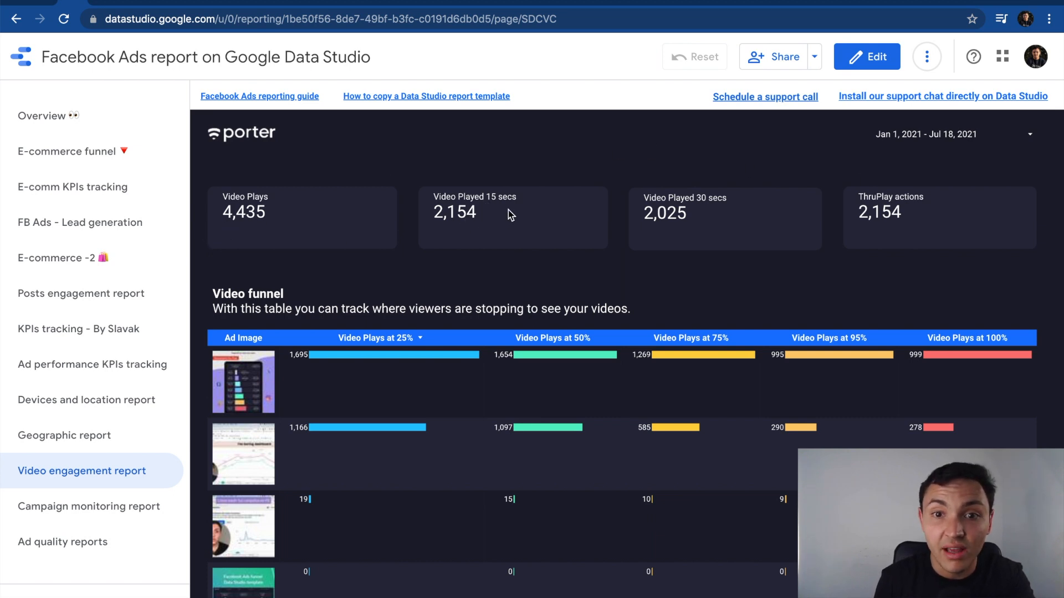
mouse_move(908, 218)
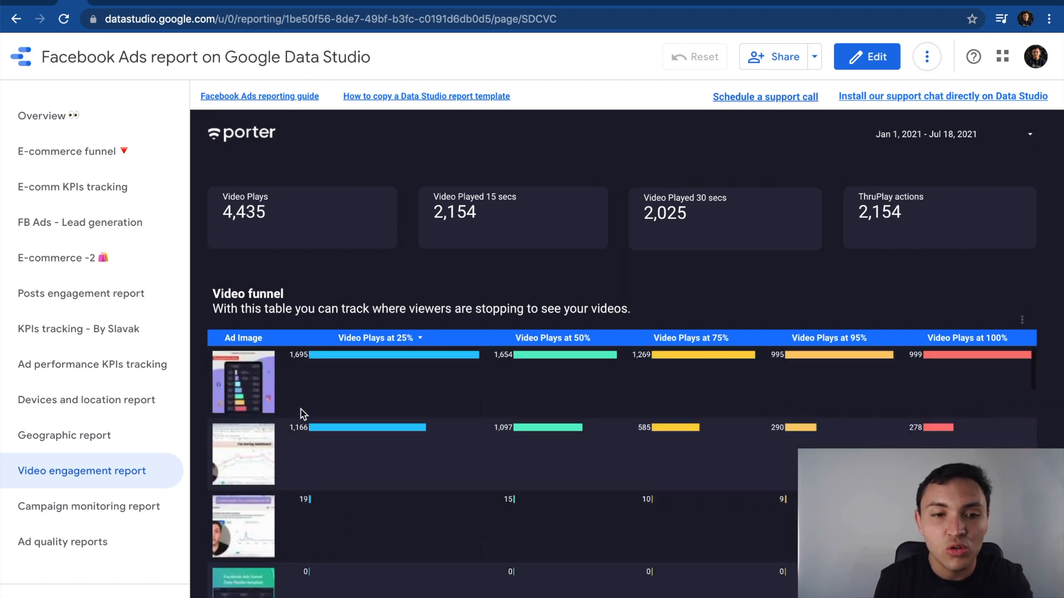
mouse_move(307, 447)
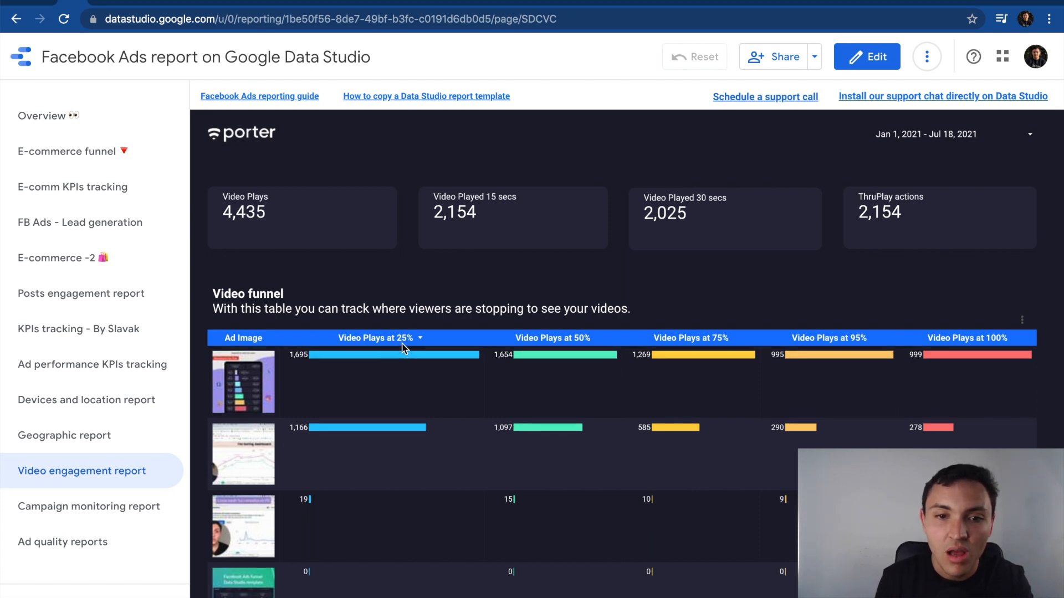
mouse_move(572, 342)
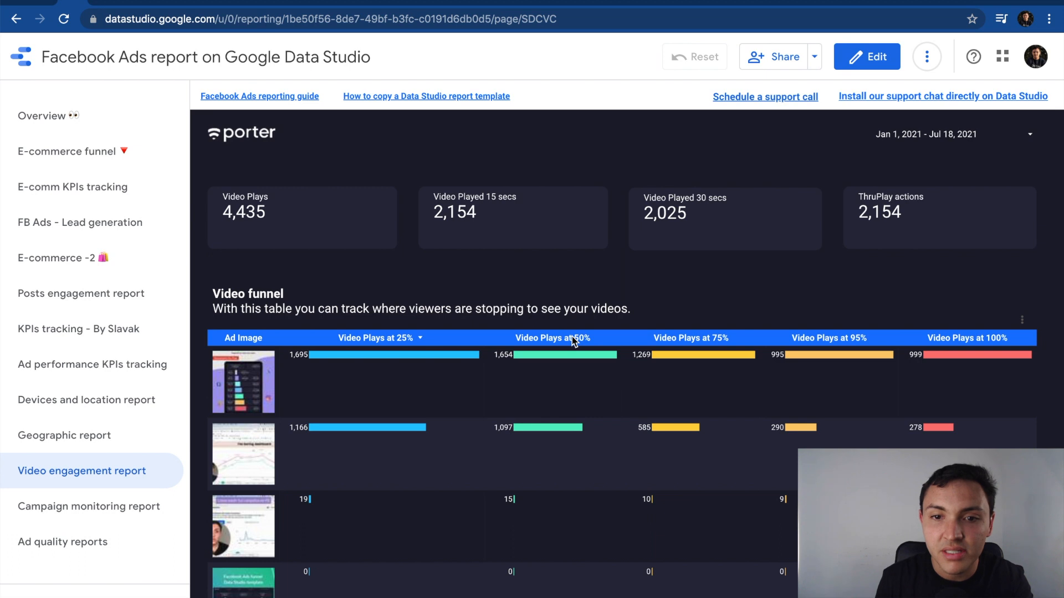
mouse_move(802, 352)
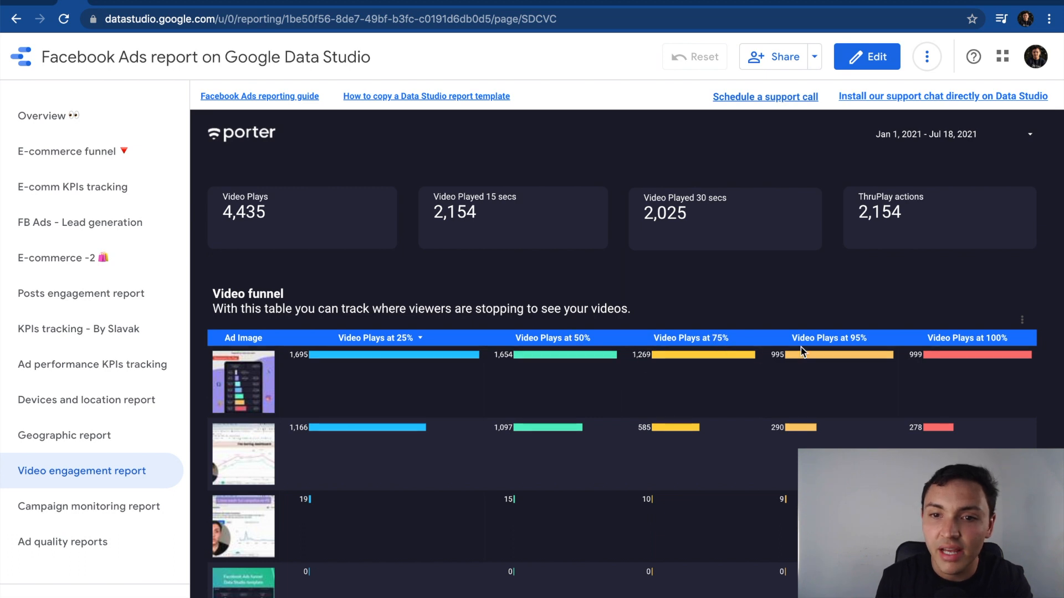
mouse_move(862, 350)
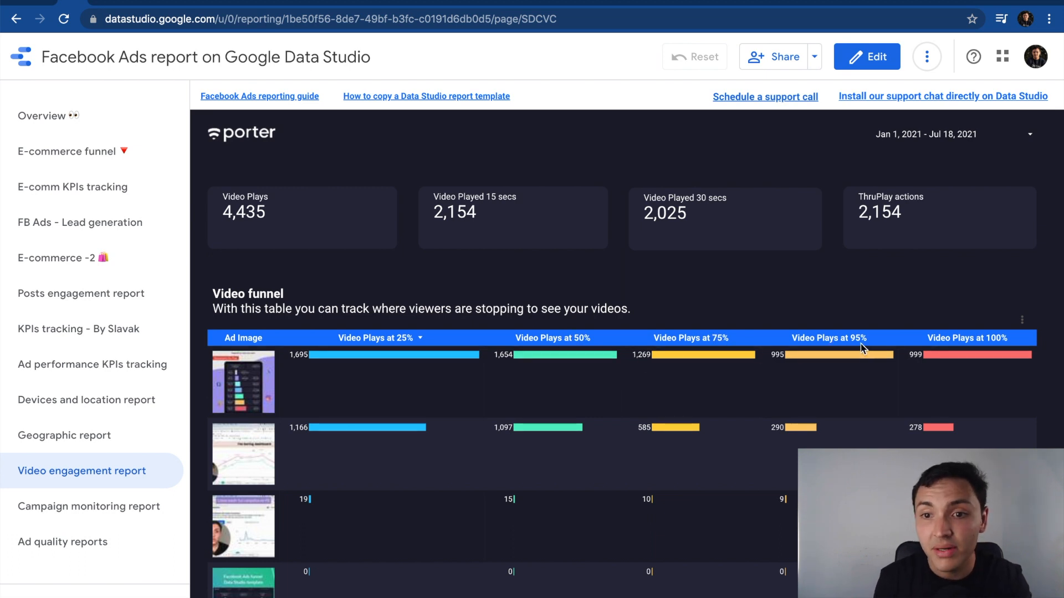
mouse_move(942, 362)
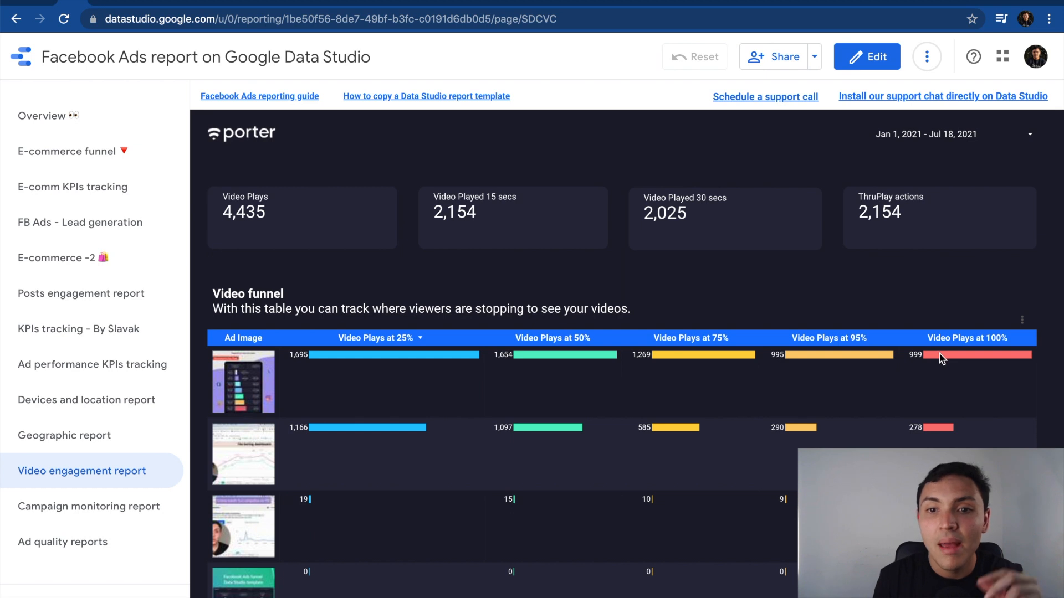
mouse_move(941, 359)
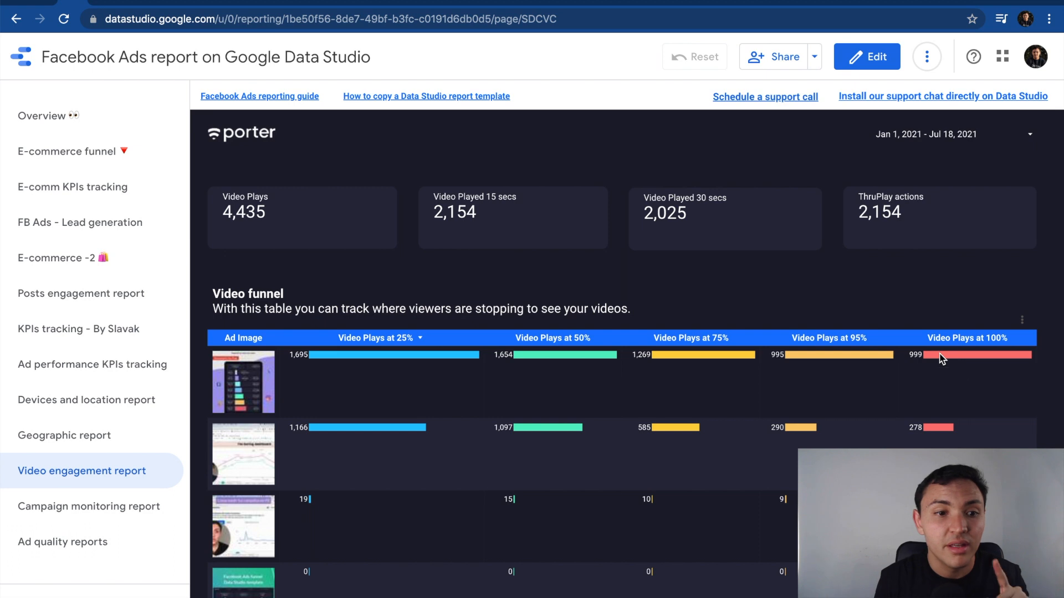
mouse_move(679, 427)
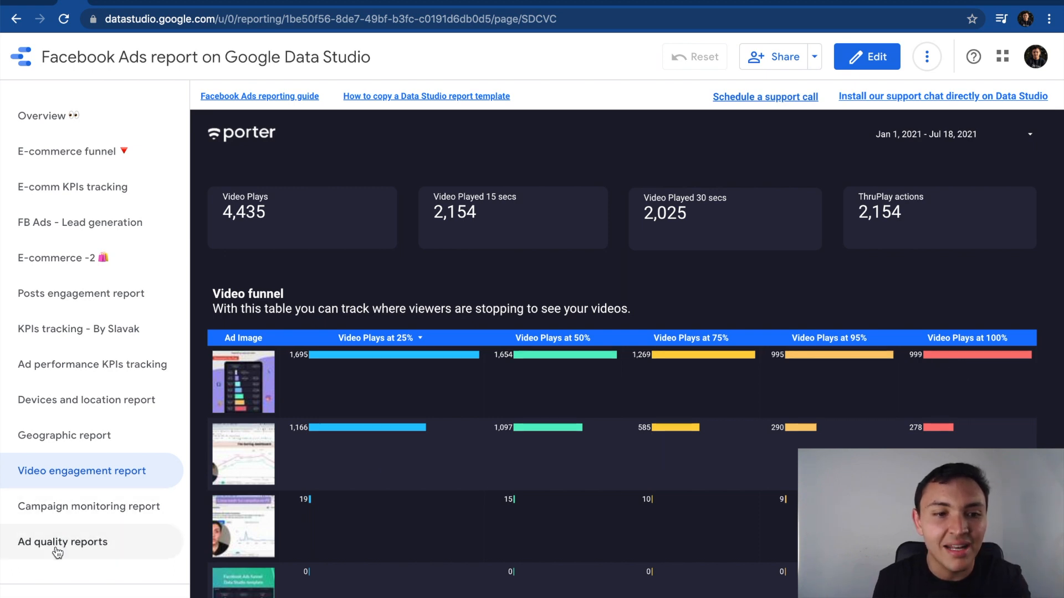
mouse_move(91, 512)
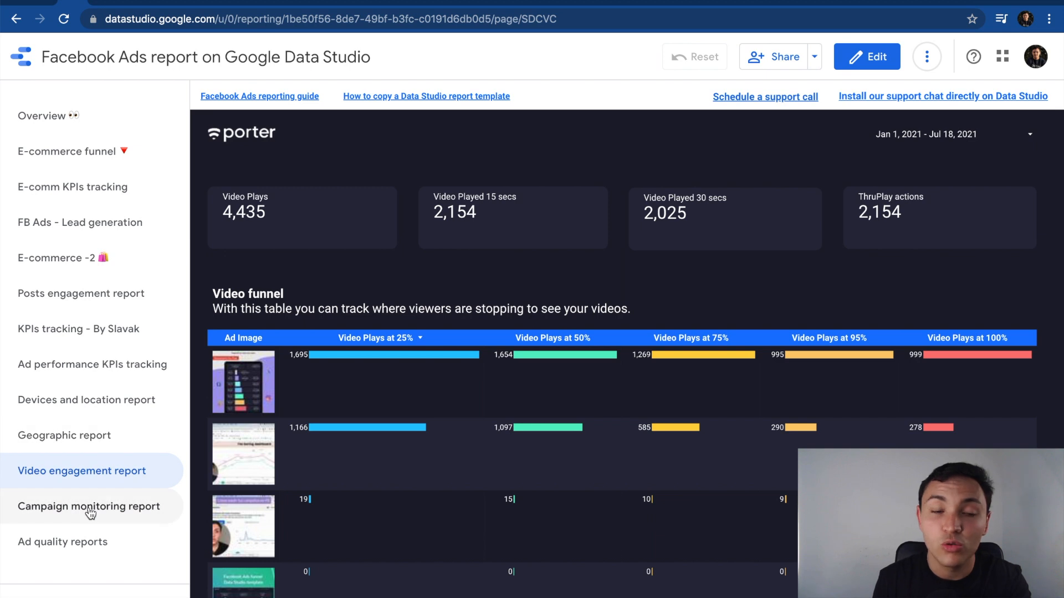
Step: Switch to the Campaign monitoring report page
left_click(89, 506)
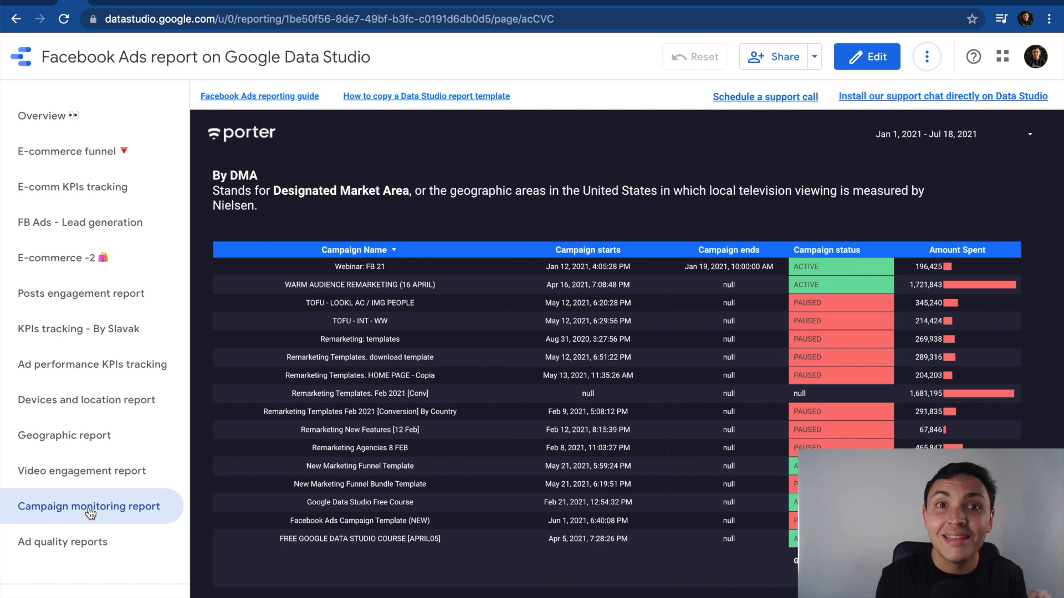
Step: Review the Campaign monitoring table, then open the Ad quality reports page
left_click(61, 542)
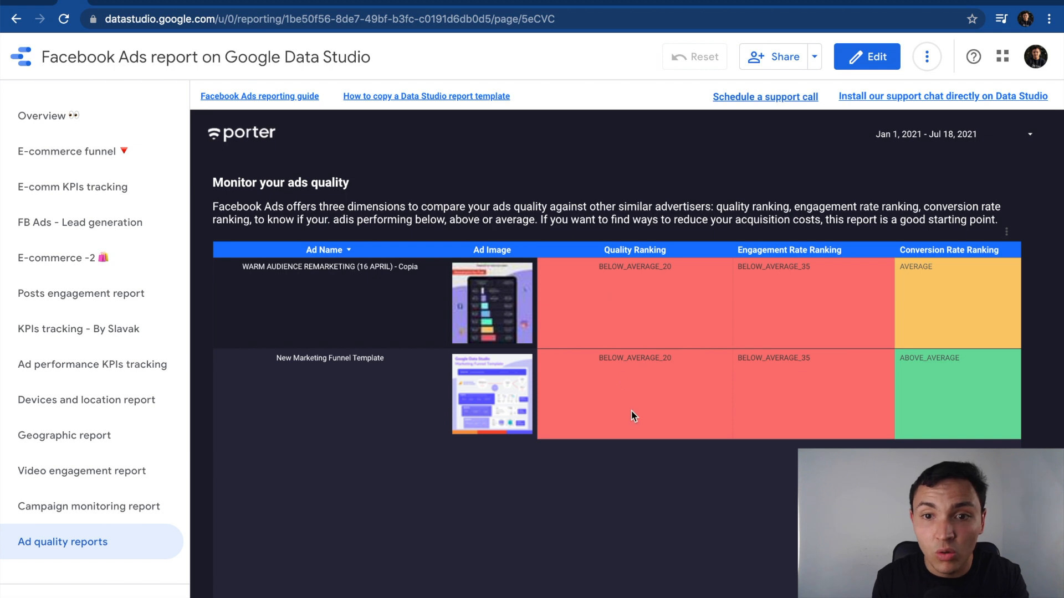
mouse_move(795, 294)
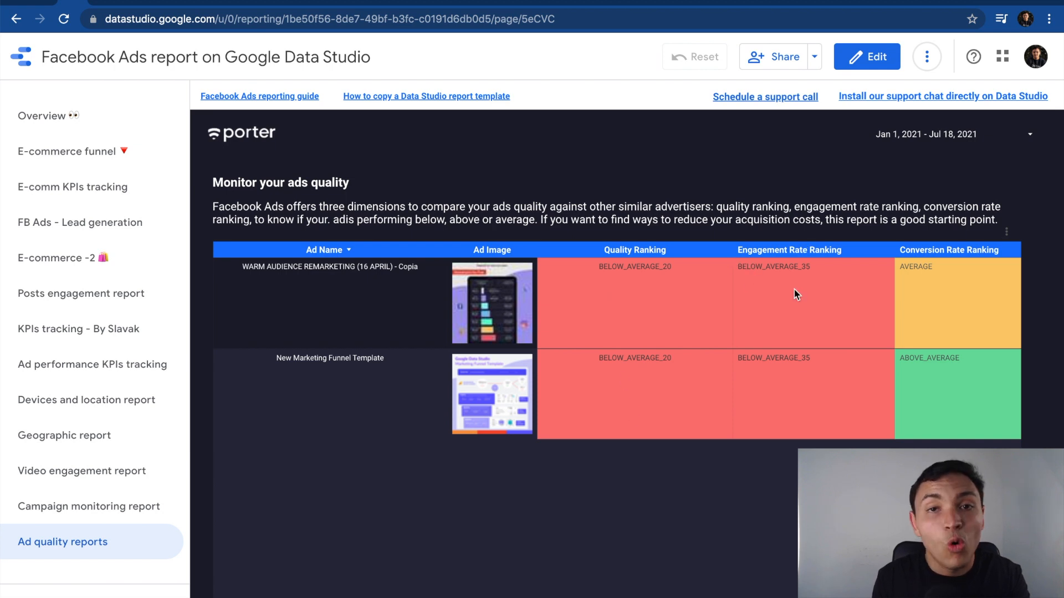
mouse_move(945, 264)
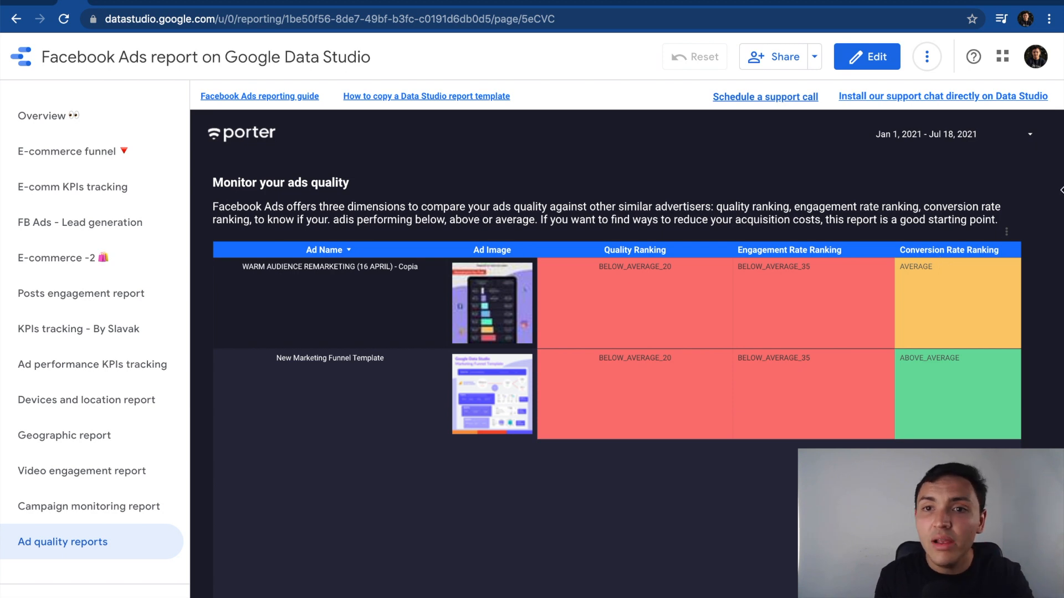
Step: Put the Ad quality reports page into edit mode
left_click(866, 57)
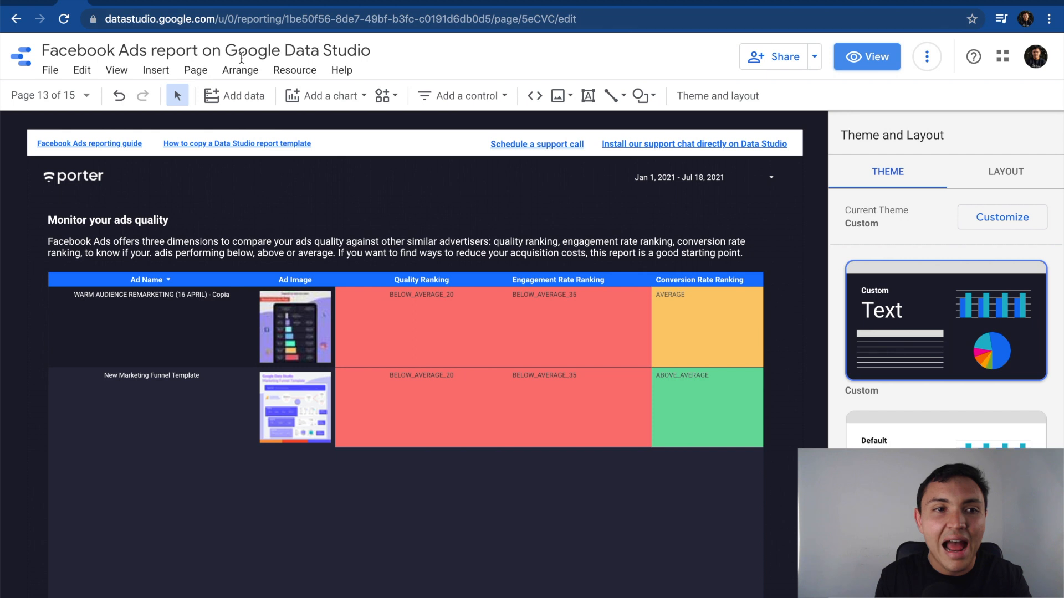
Step: Add page 16 to the report from the page navigator and place a scorecard on it
left_click(50, 96)
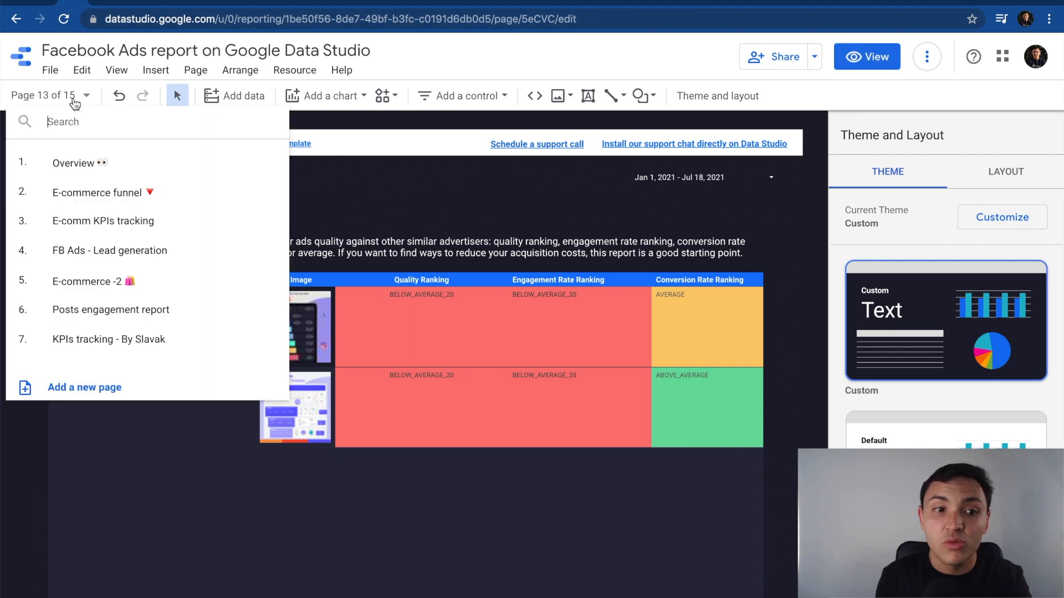
mouse_move(105, 387)
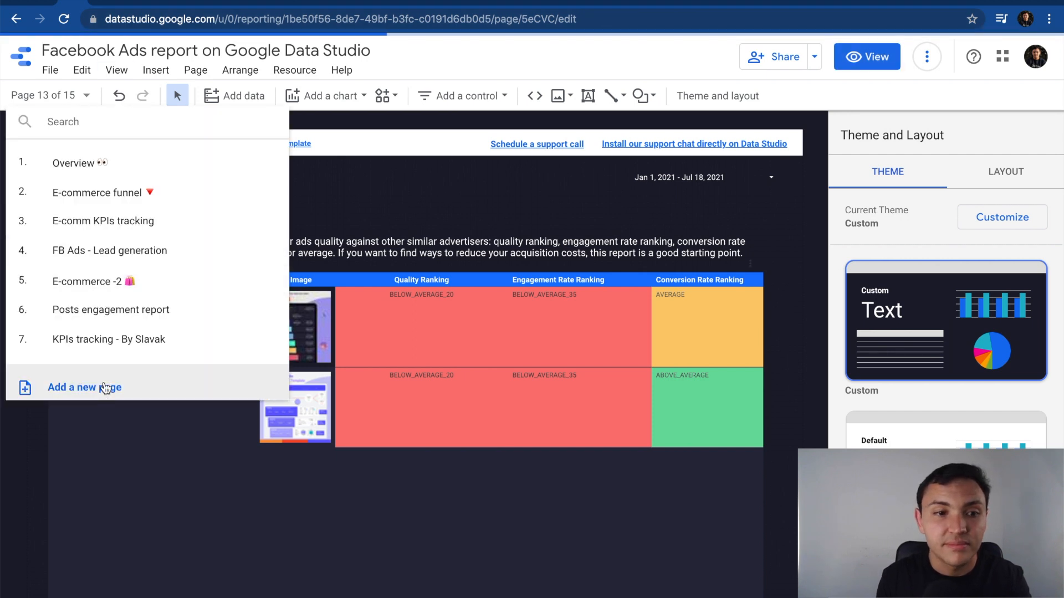
left_click(84, 387)
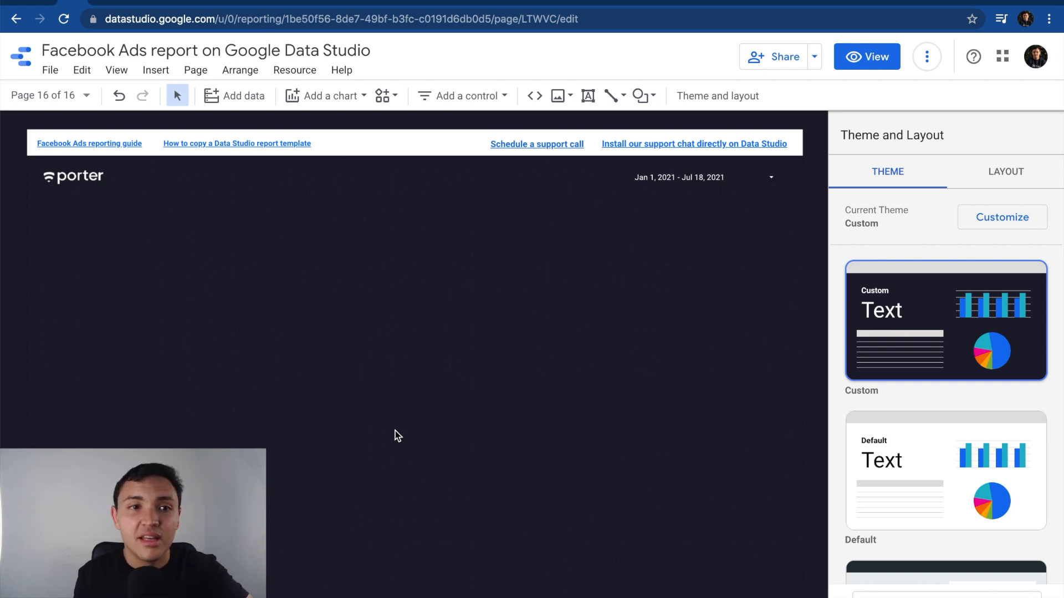
left_click(156, 70)
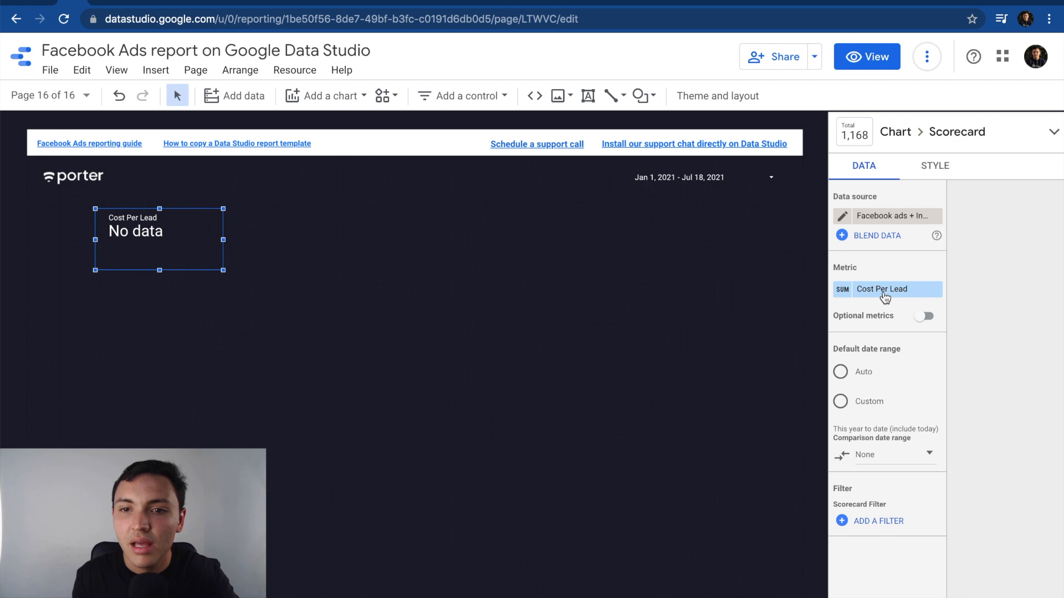
Step: Swap the scorecard metric from Cost Per Lead to Amount Spent, totalling 8,152,697
left_click(887, 289)
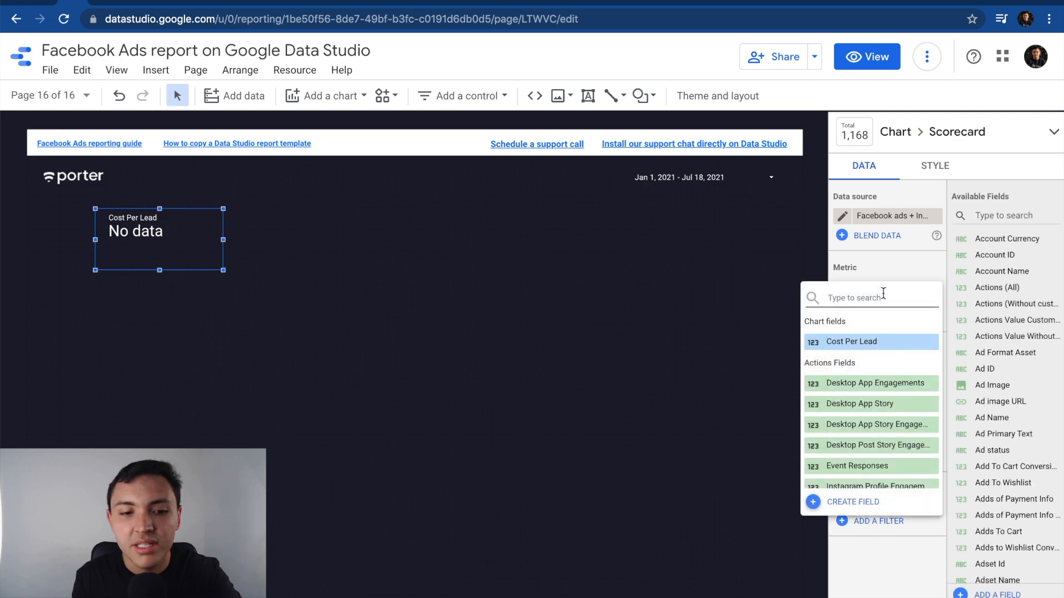
type("a")
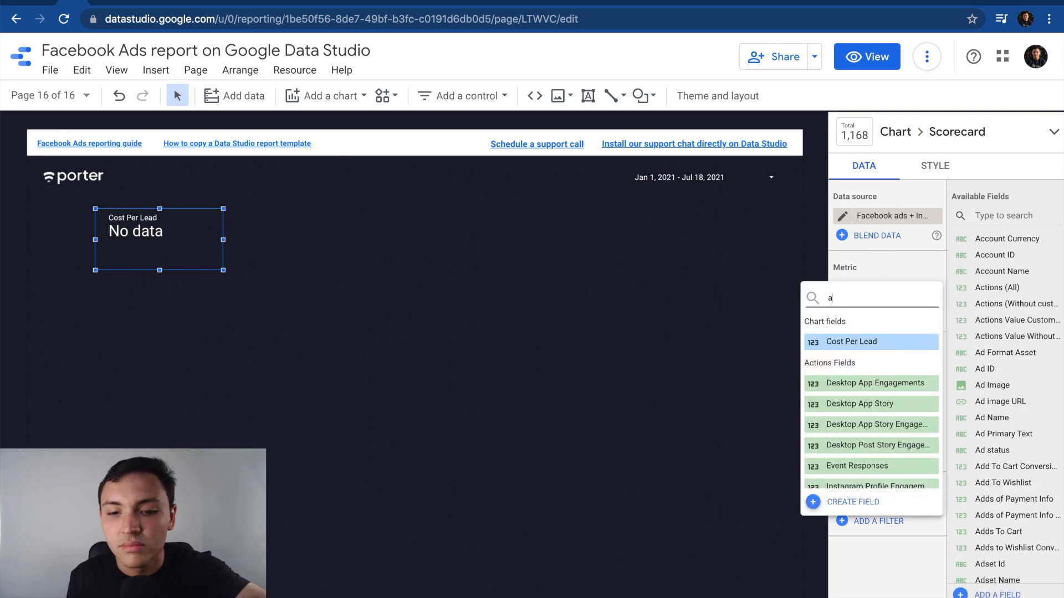
type("moun")
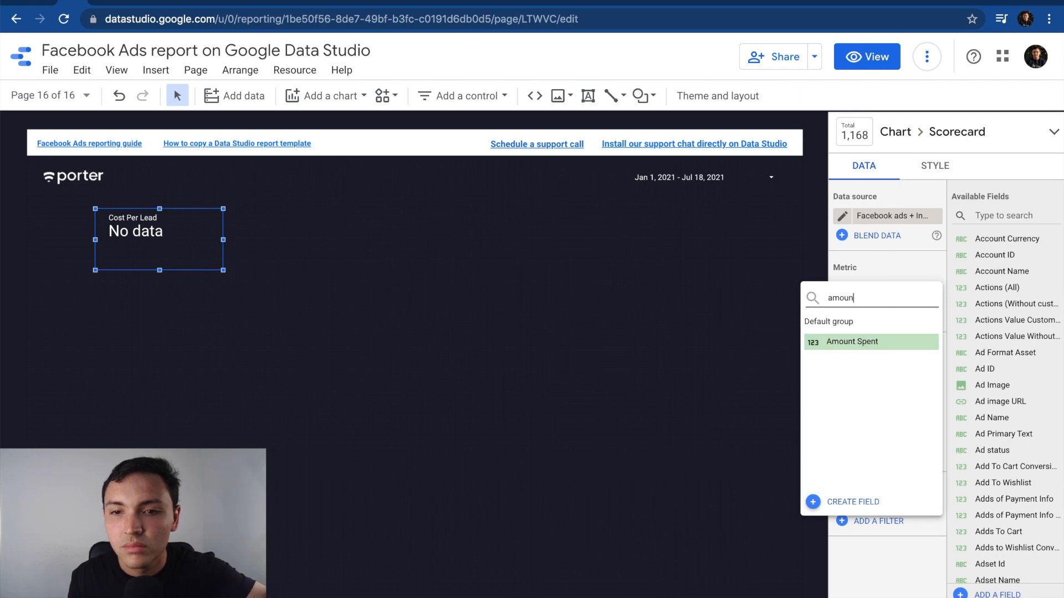
left_click(852, 342)
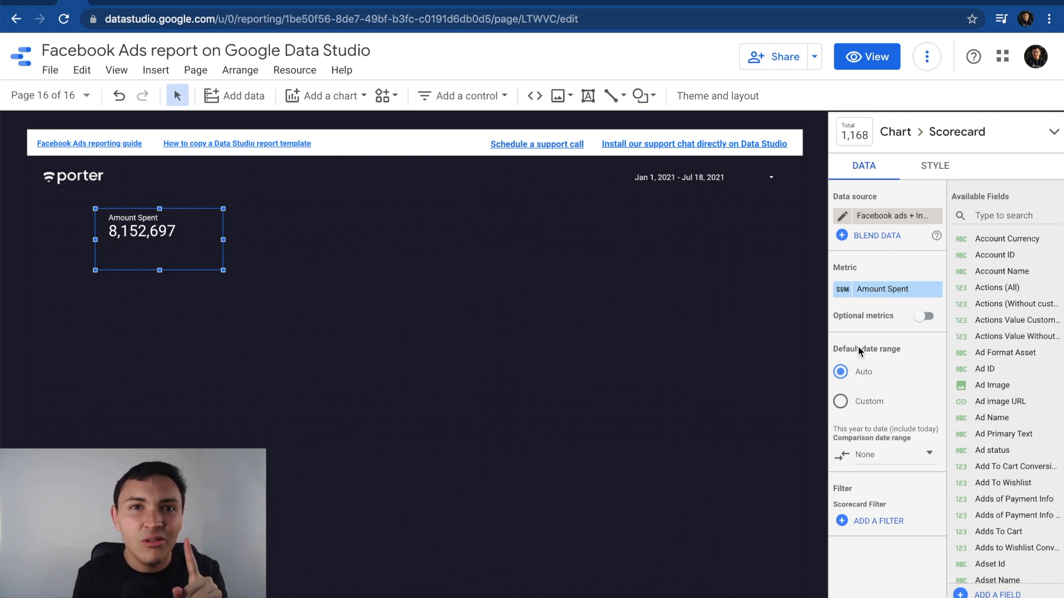
mouse_move(783, 284)
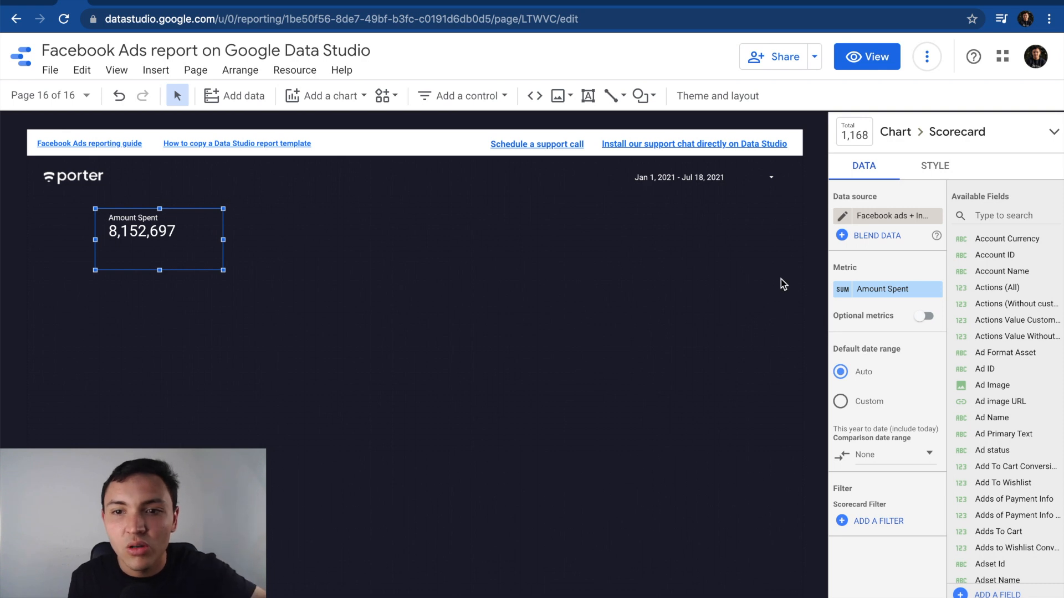
left_click(882, 289)
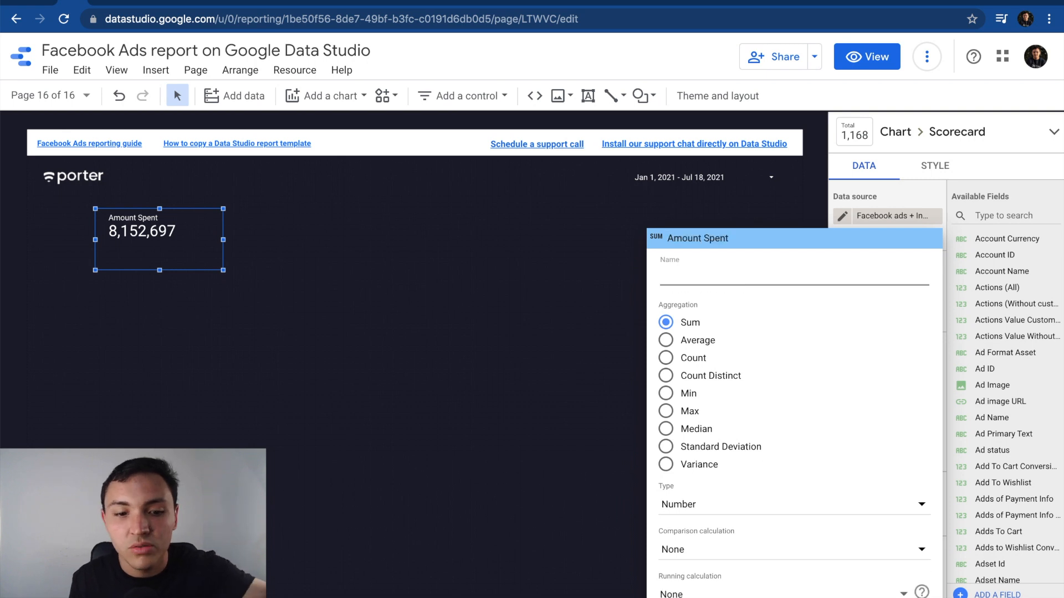
Step: Rename the Amount Spent metric to COP and place a copy of the scorecard beside it
type("COP")
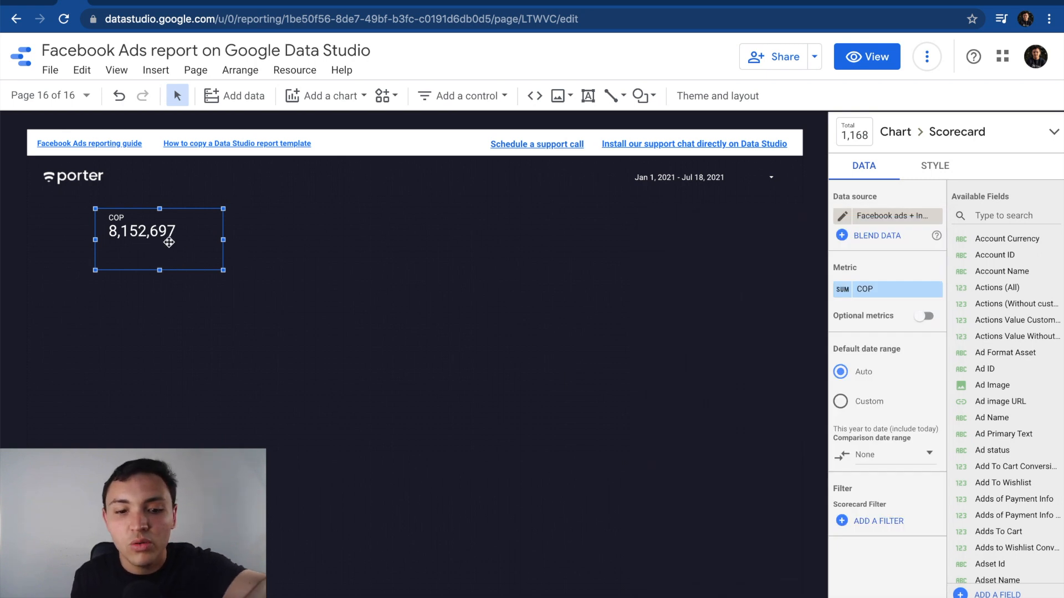
left_click_drag(168, 243, 173, 246)
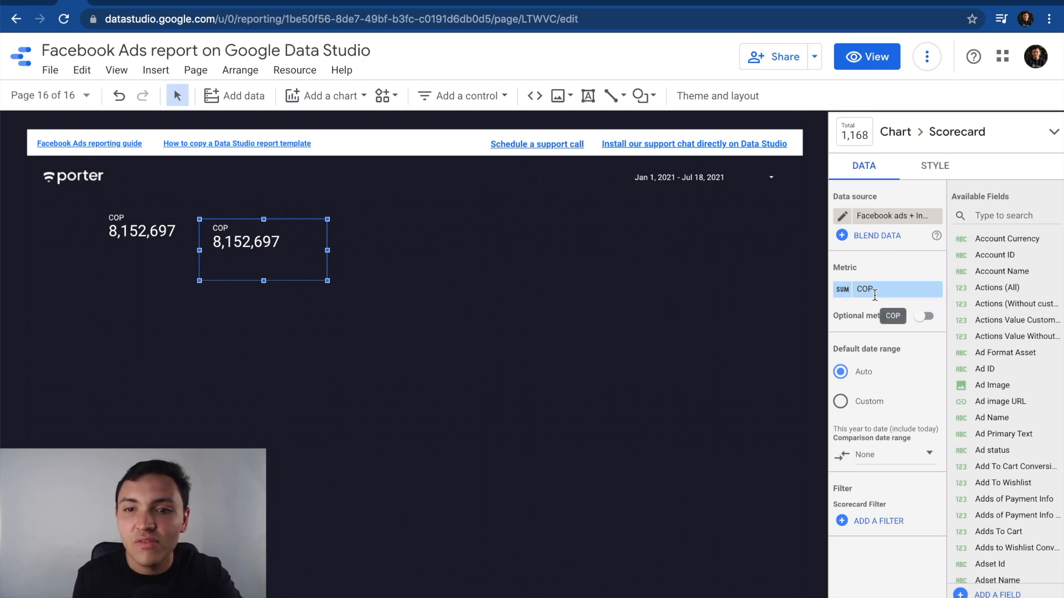
left_click(886, 289)
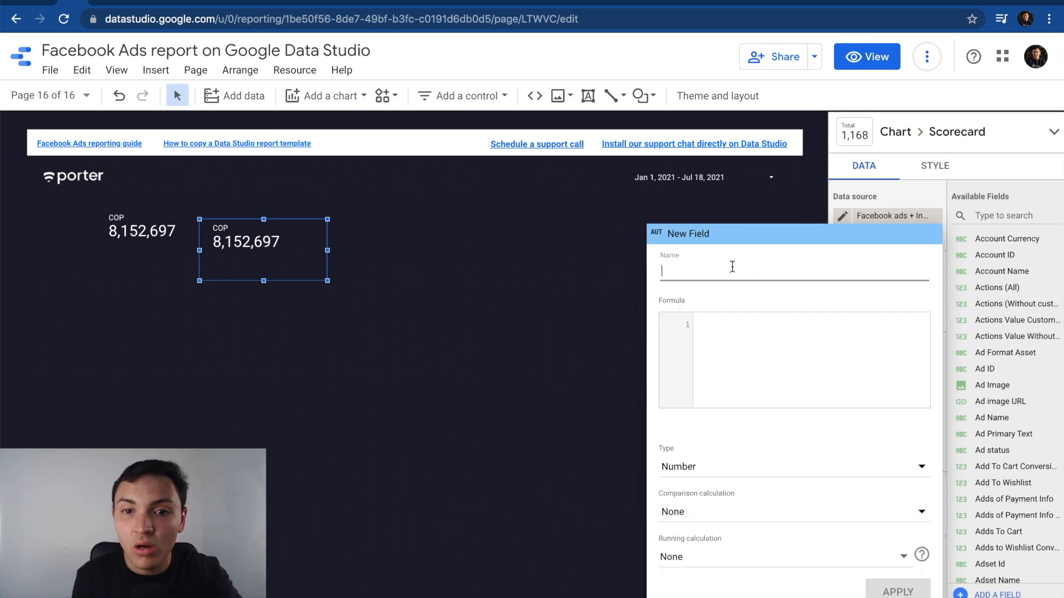
Step: Create a USD calculated field, Amount Spent / 3500, showing 2,329.34
type("USD")
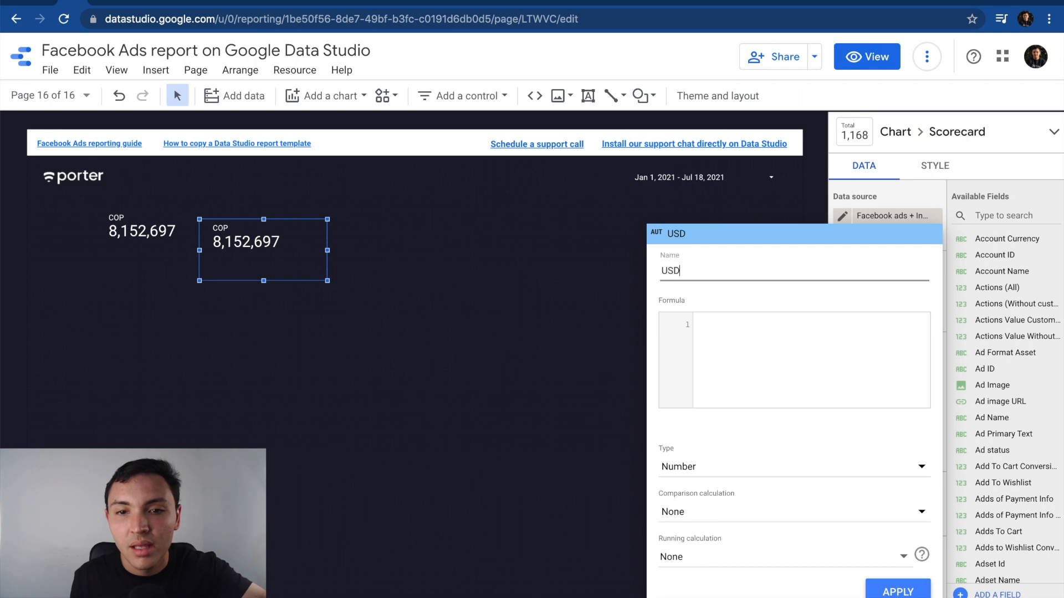
type("Amount Spent")
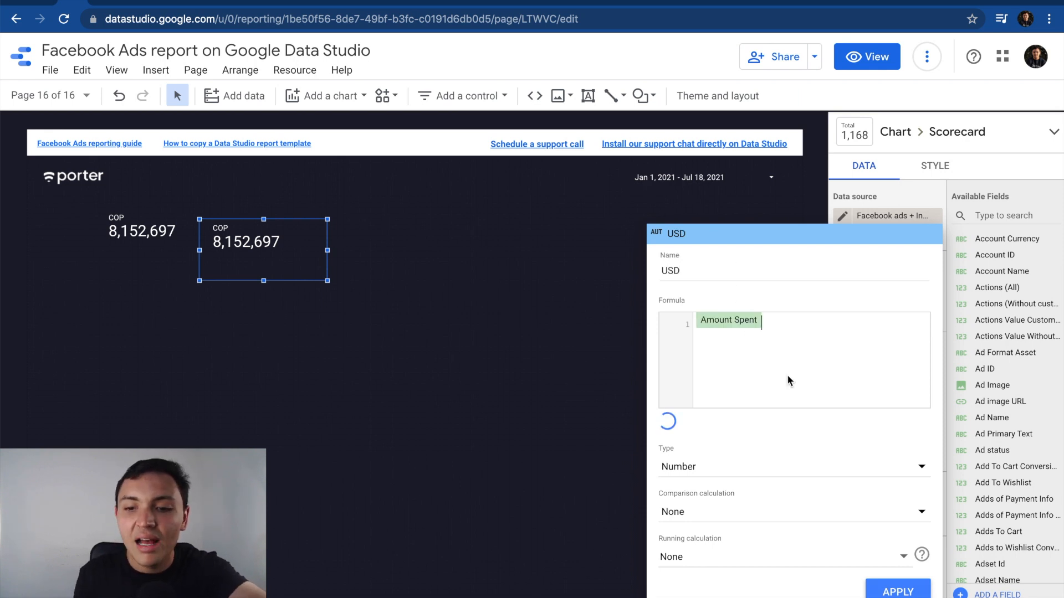
type("/")
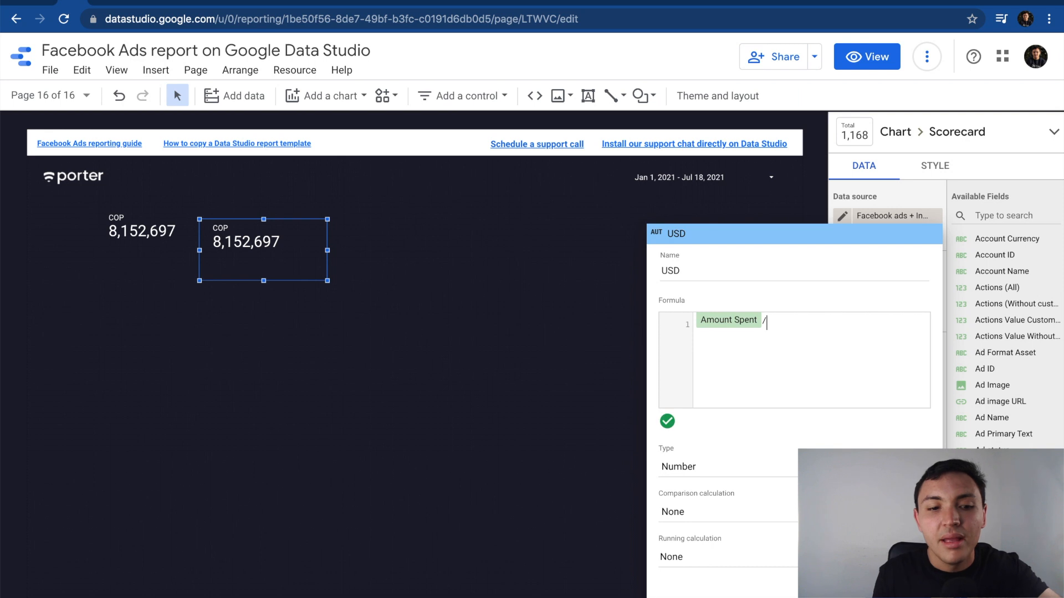
type("3")
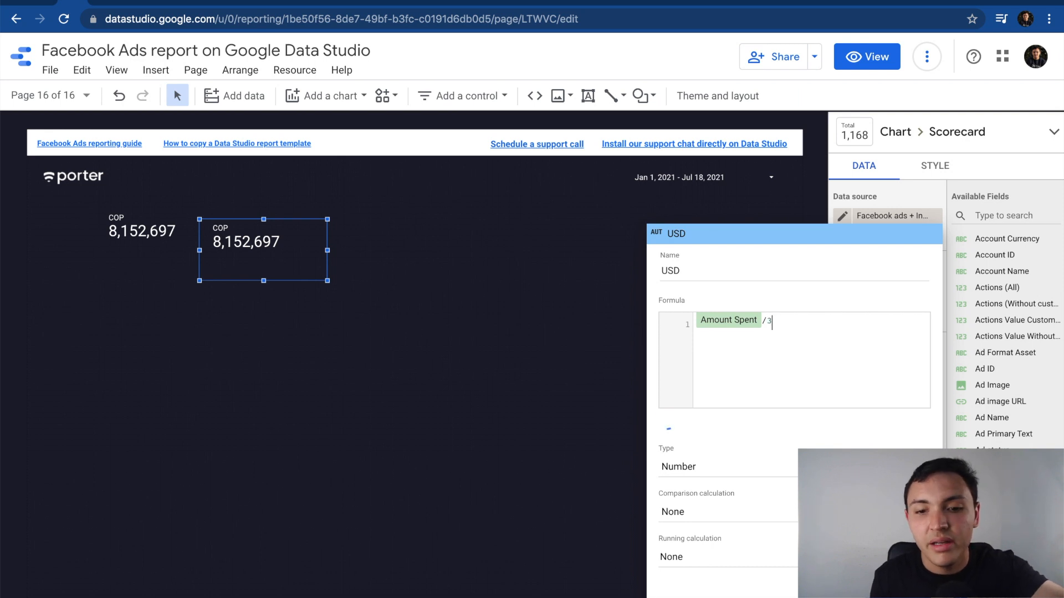
type("500")
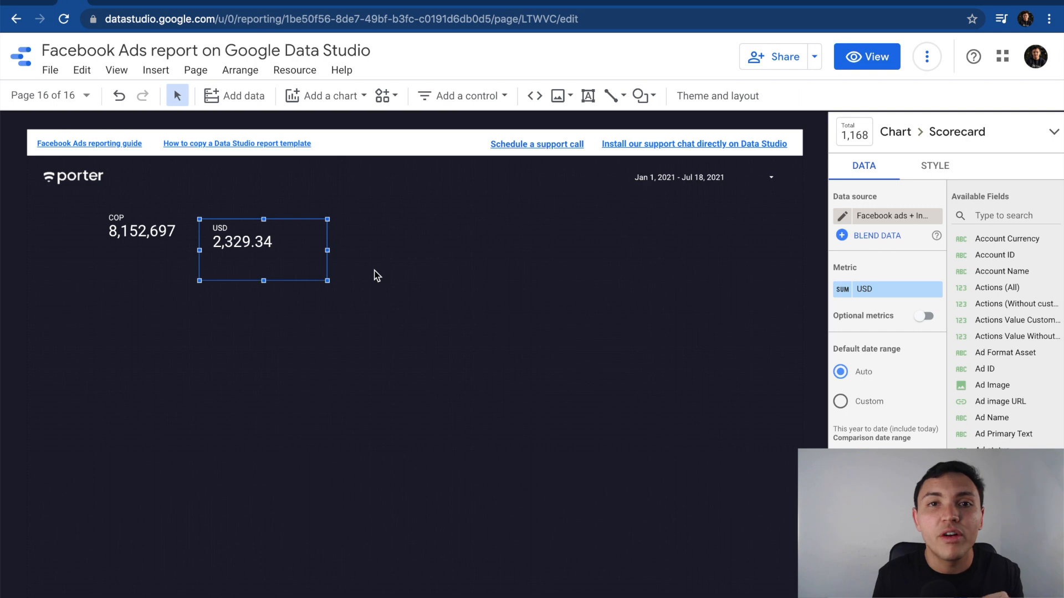
mouse_move(209, 79)
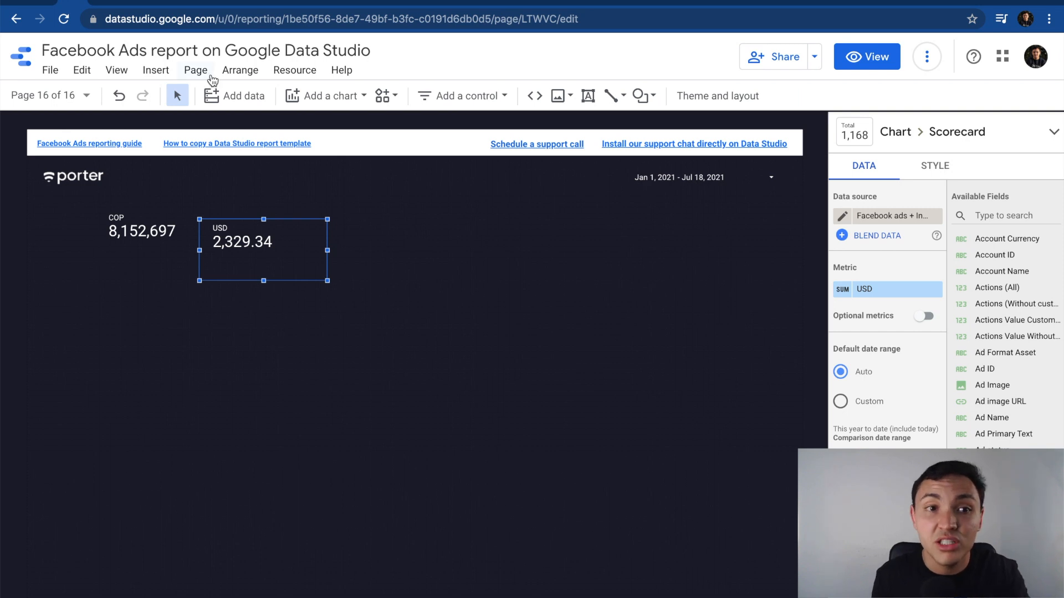
Step: Insert a time series of Custom Conversion GDS template downloads by date below the scorecards
left_click(156, 69)
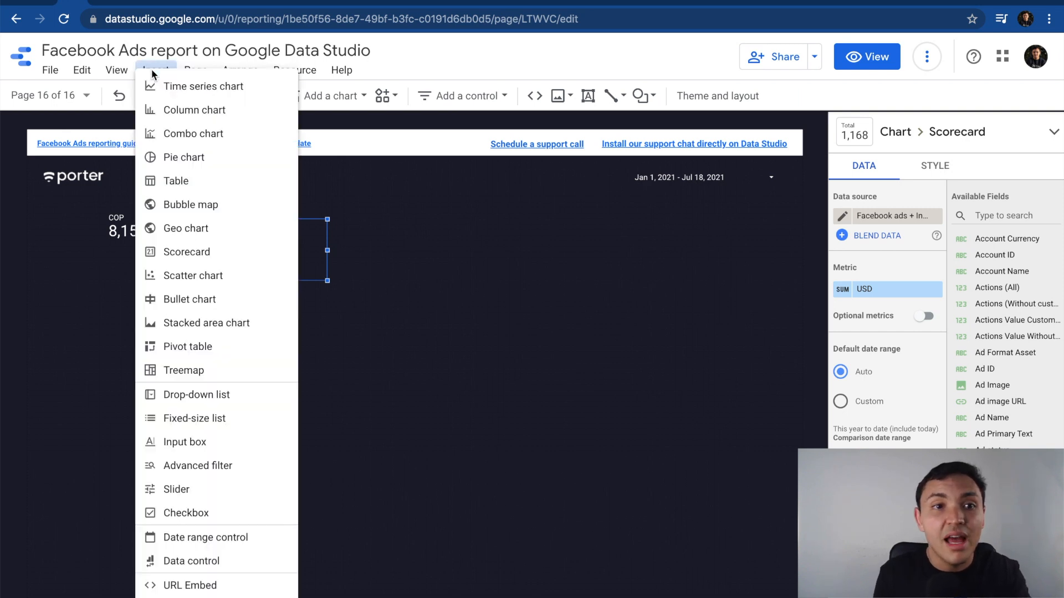
mouse_move(190, 88)
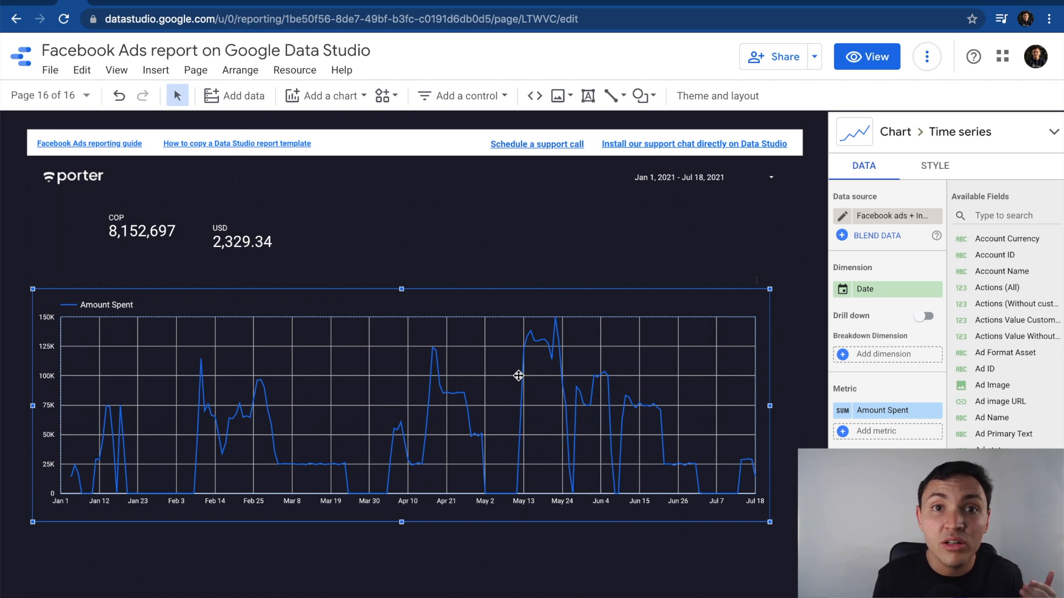
mouse_move(768, 446)
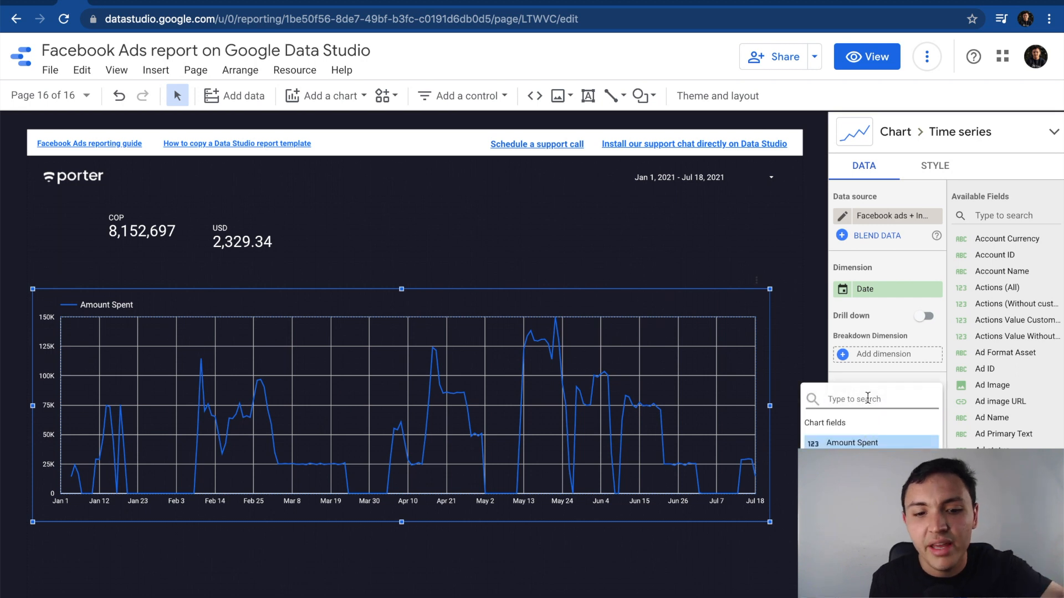
type("gds")
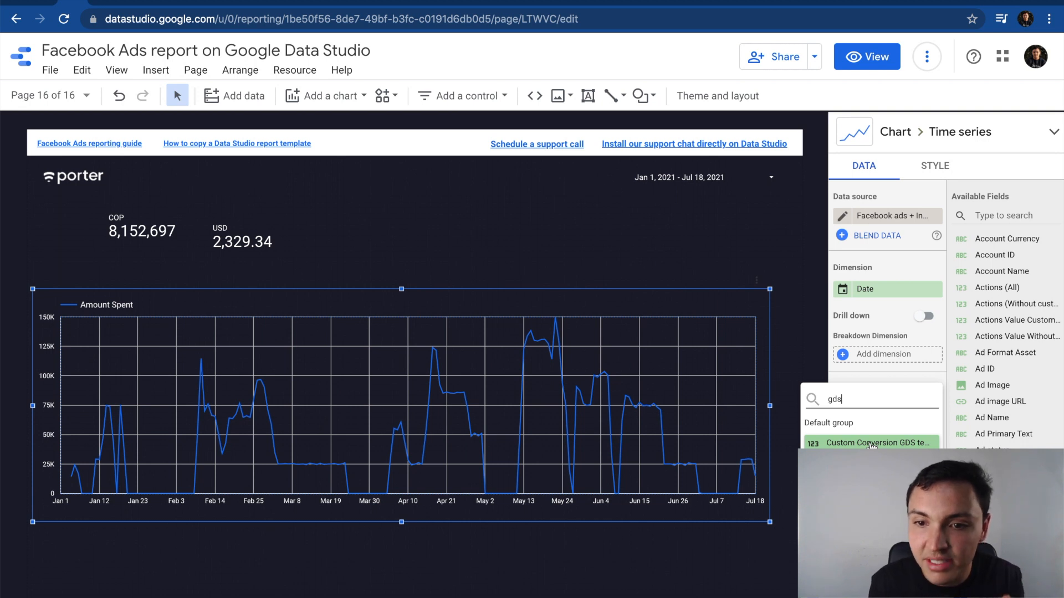
left_click(878, 442)
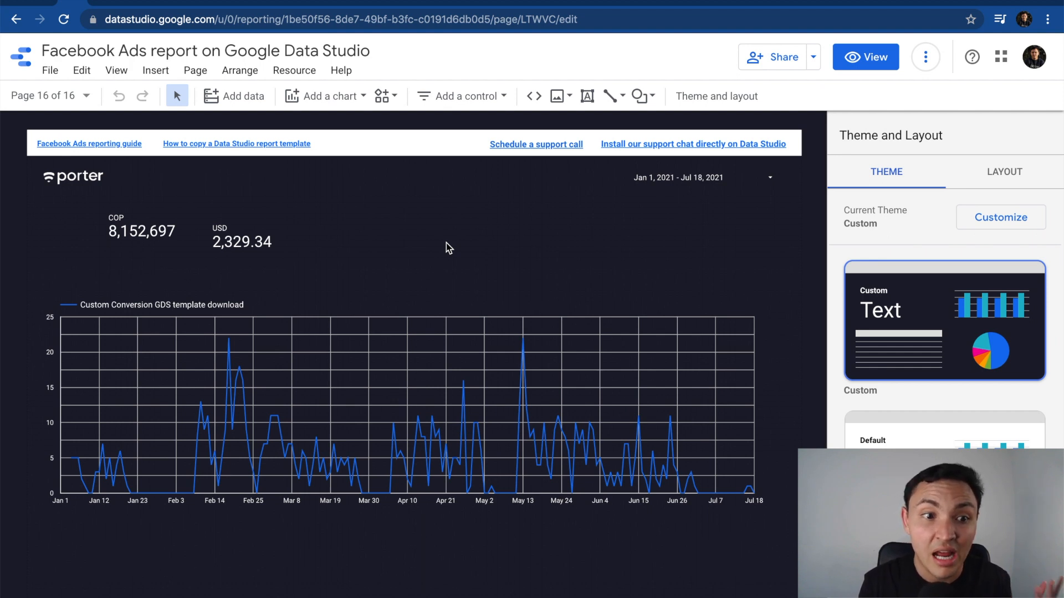
mouse_move(452, 437)
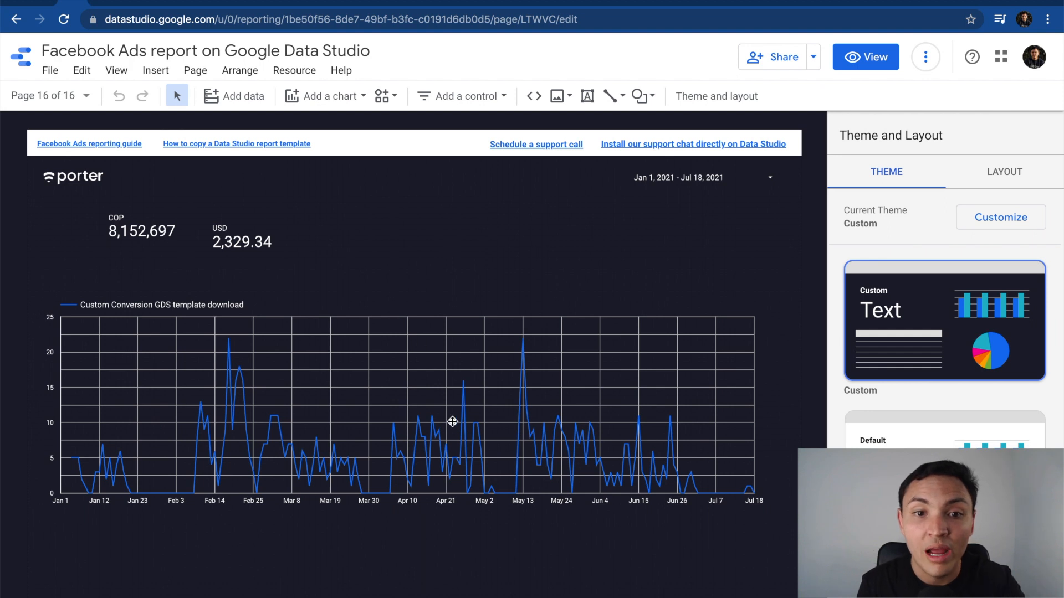
Step: Add a Minimum reference line to the conversions time series, labelled Min at 10
left_click(452, 421)
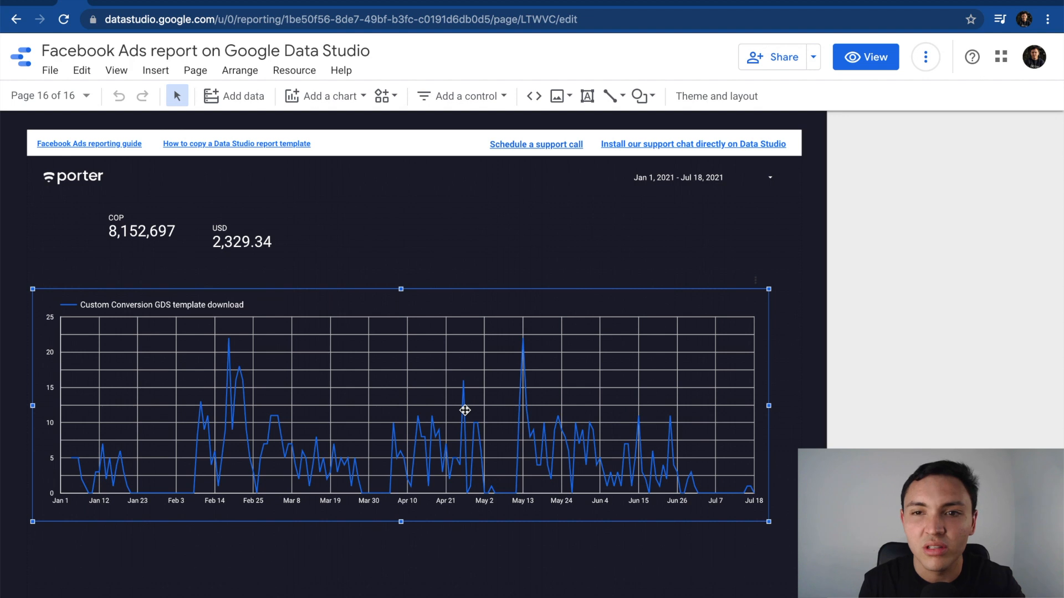
left_click(465, 411)
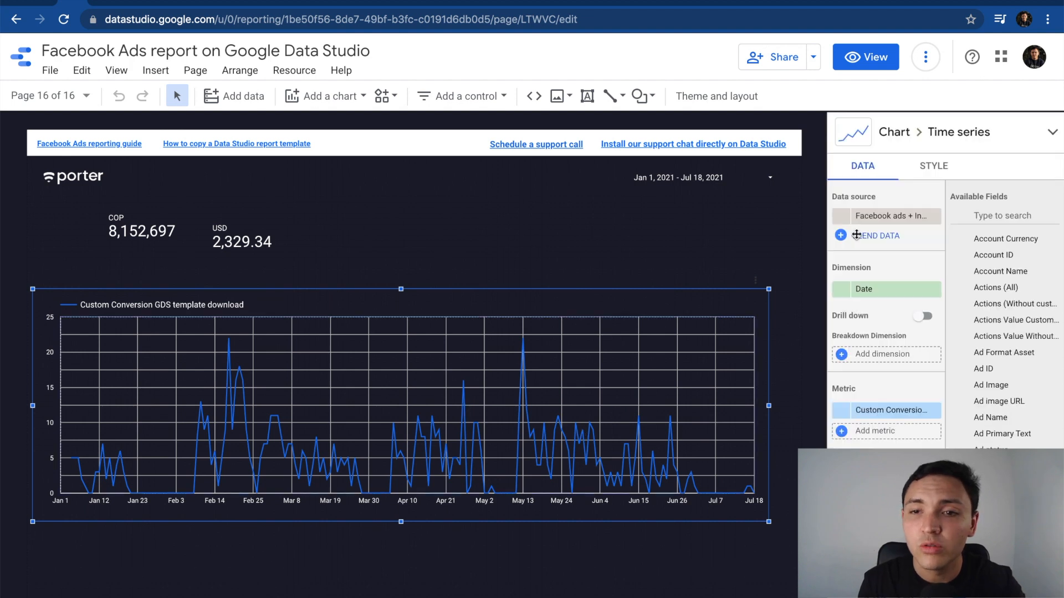
left_click(932, 166)
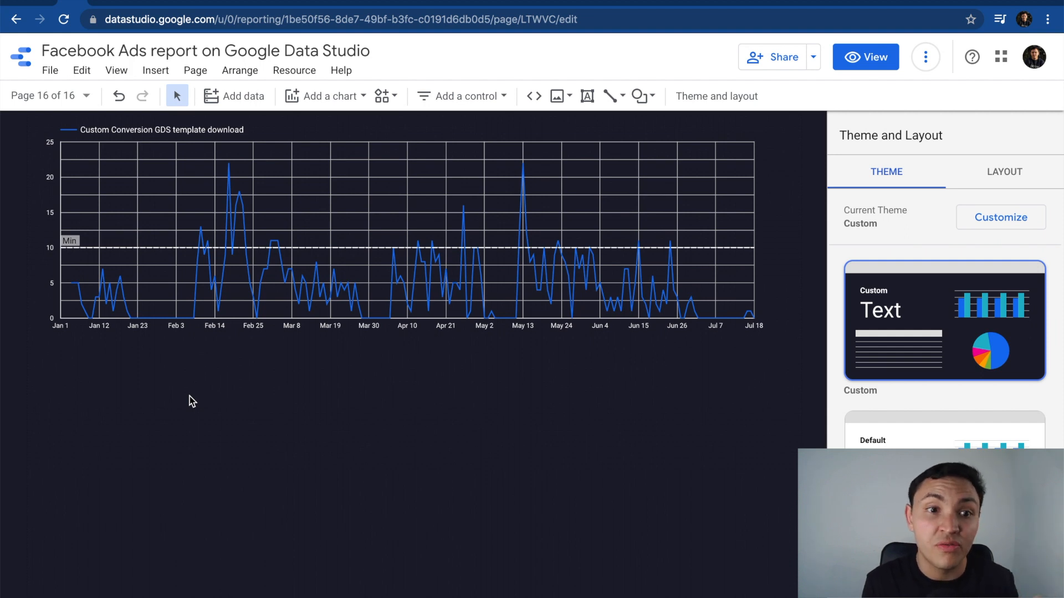
mouse_move(155, 66)
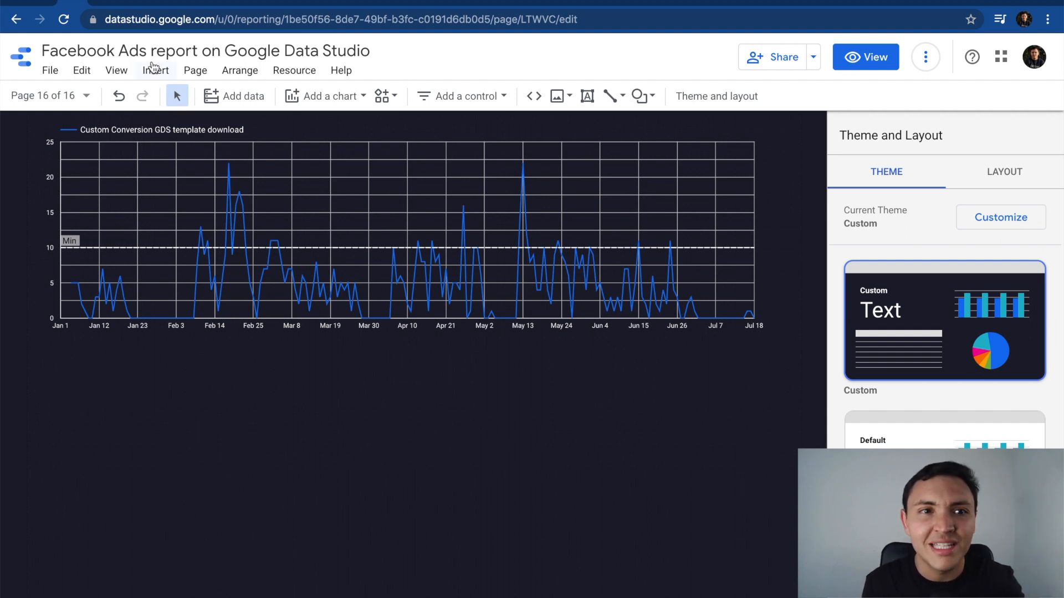
Step: Draw a country bubble map below the time series, sized by Custom Conversion GDS template download
left_click(156, 70)
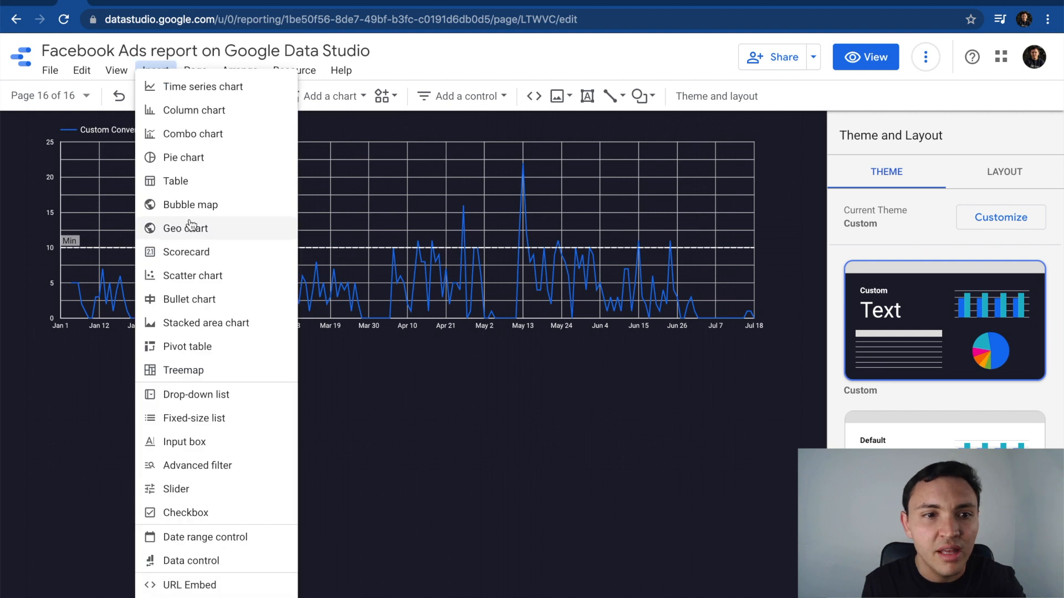
mouse_move(195, 205)
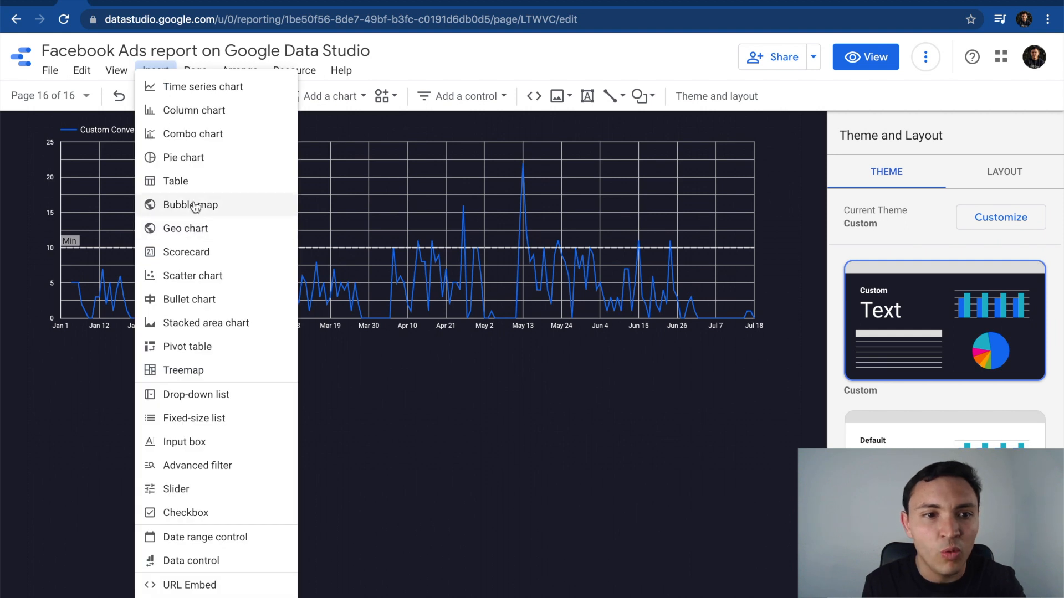
left_click(437, 374)
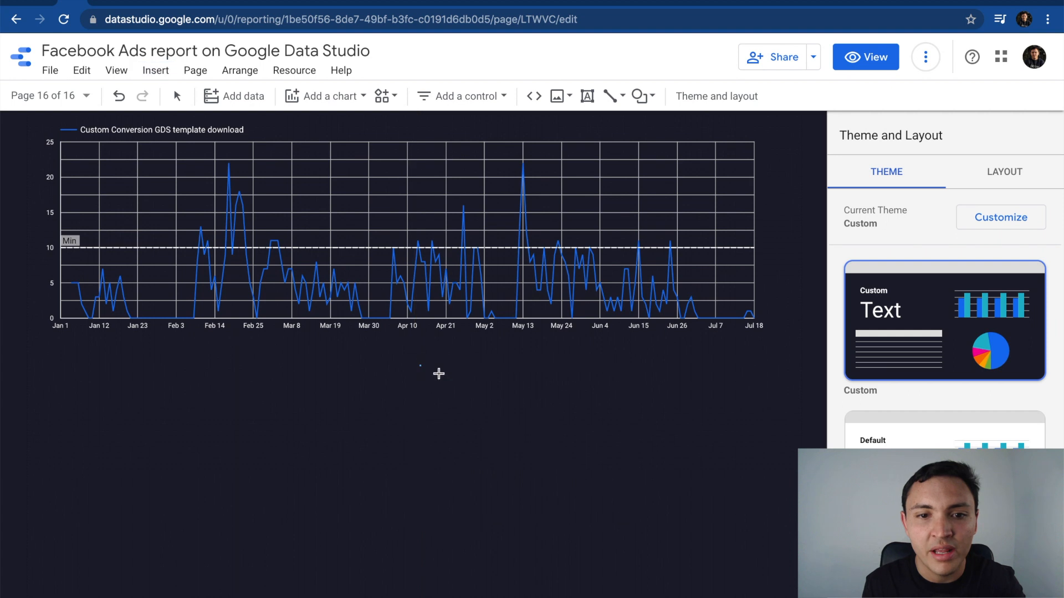
left_click_drag(420, 365, 725, 549)
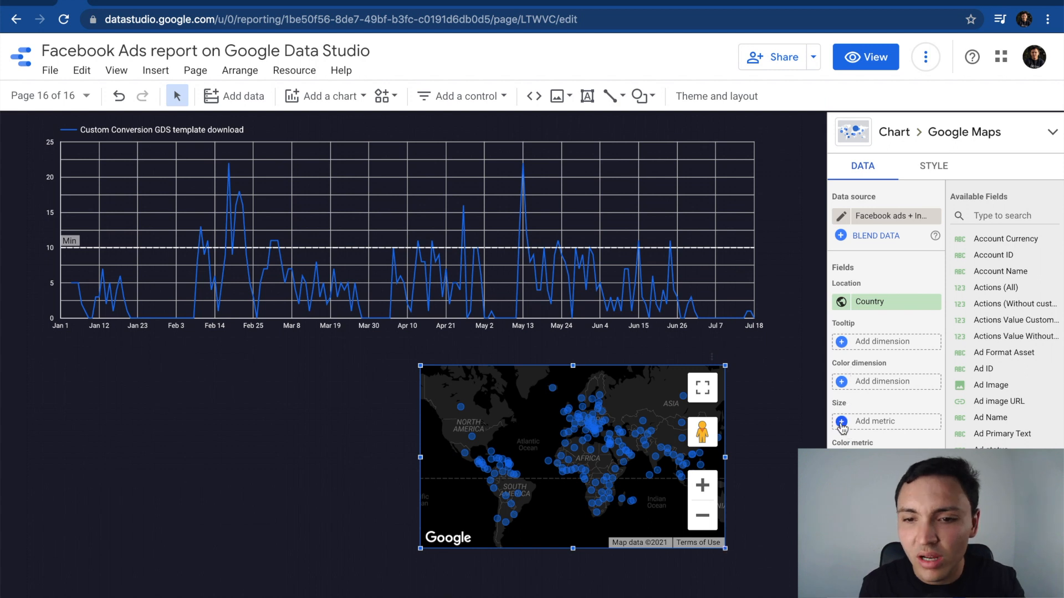
mouse_move(830, 403)
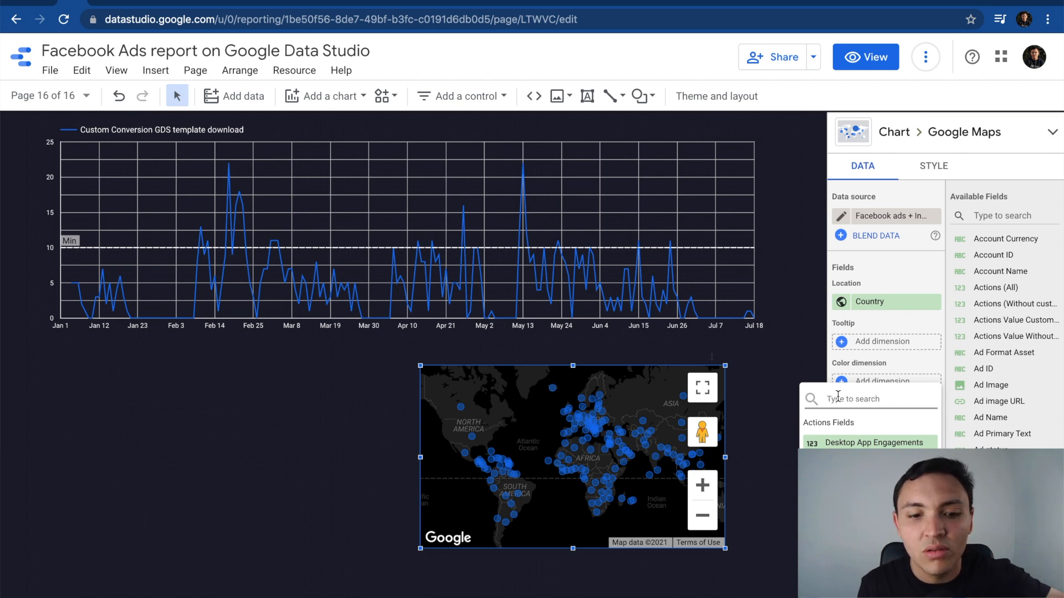
type("gds te")
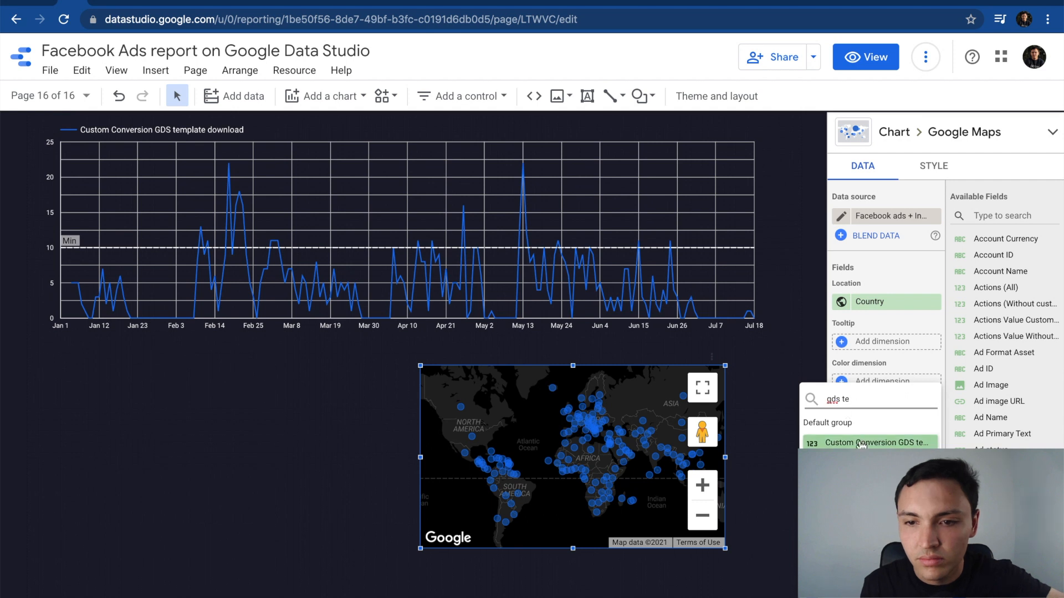
left_click(879, 442)
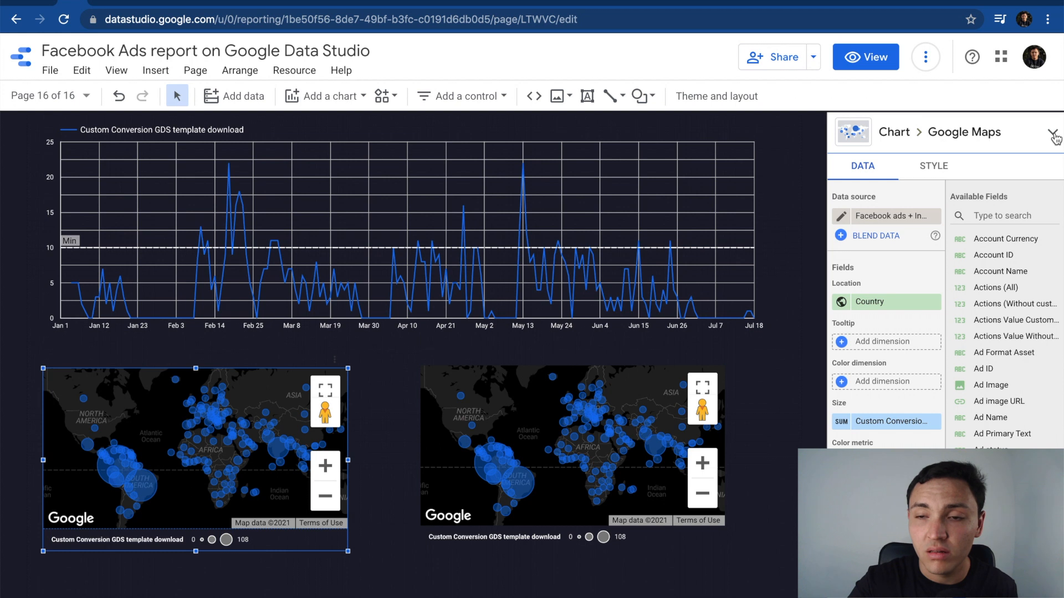
Step: Convert the left bubble map into a table with Age replacing Country as dimension
left_click(1052, 131)
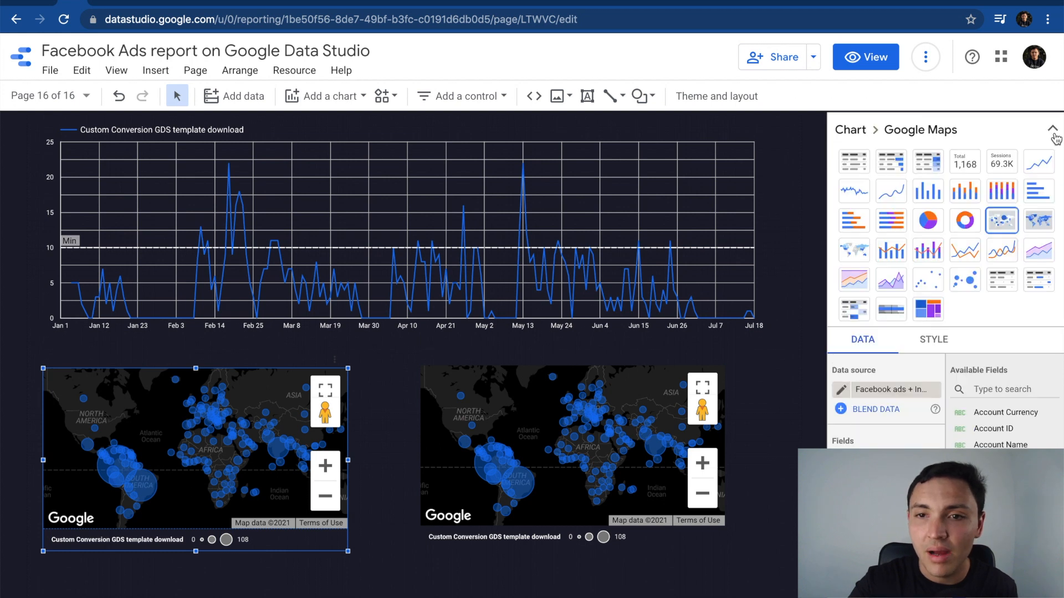
mouse_move(854, 166)
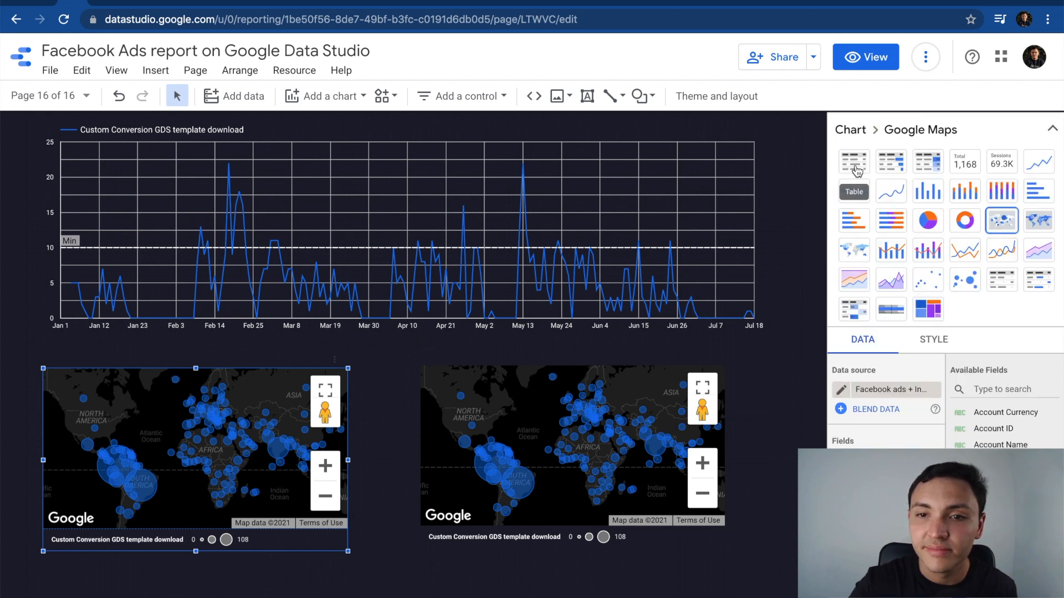
left_click(854, 161)
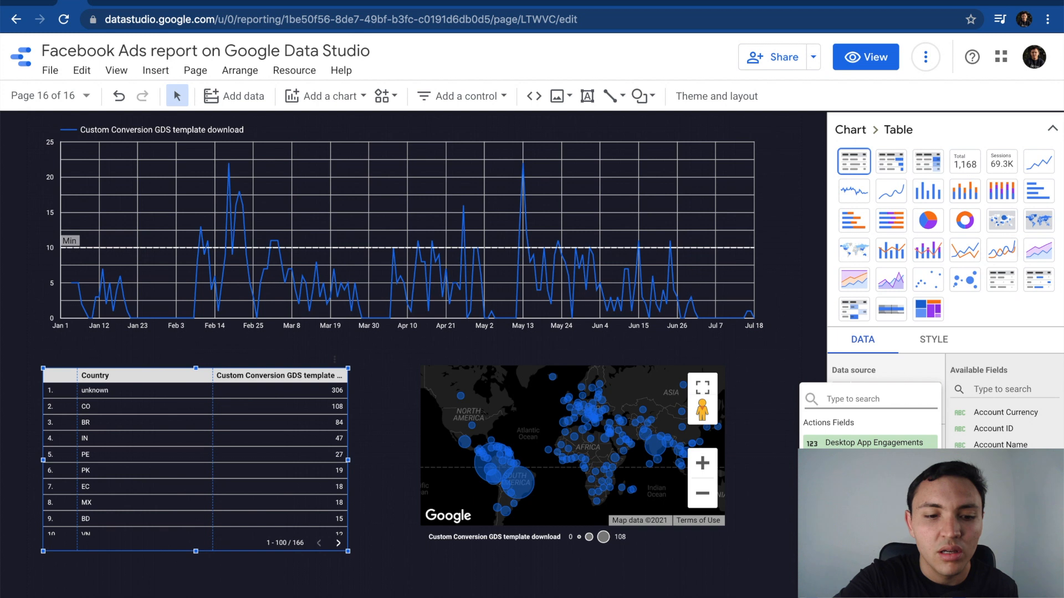
type("age")
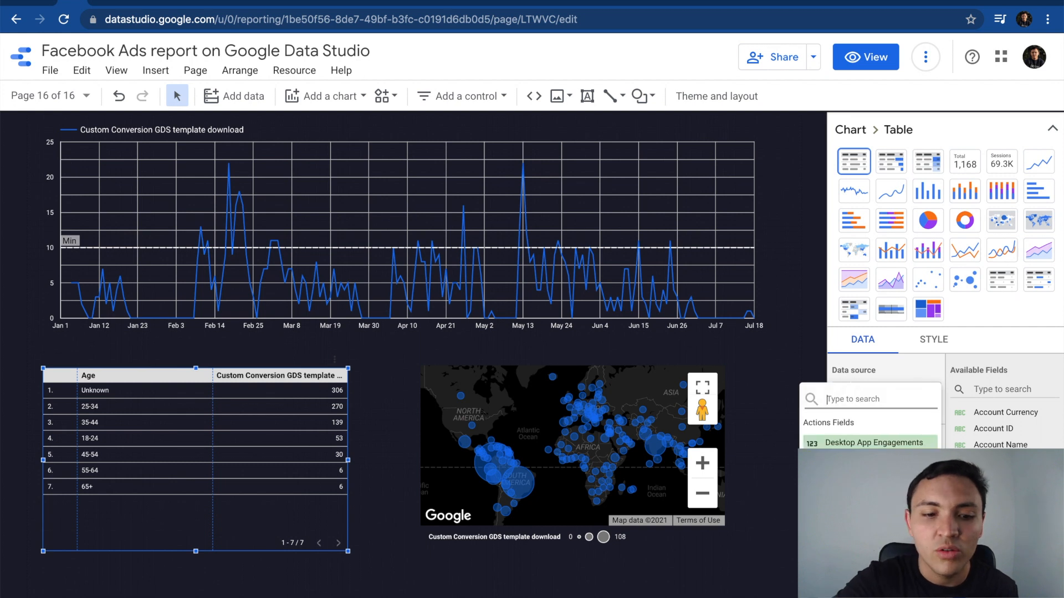
type("des")
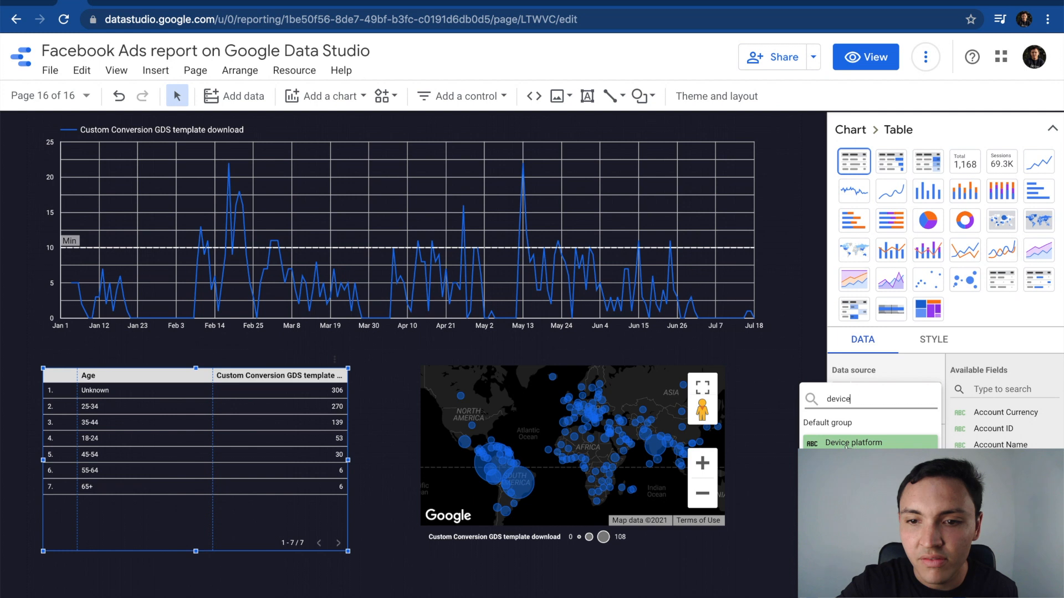
Step: Add Device platform as a second breakdown to the age table and dismiss the Community Connector Error
left_click(853, 443)
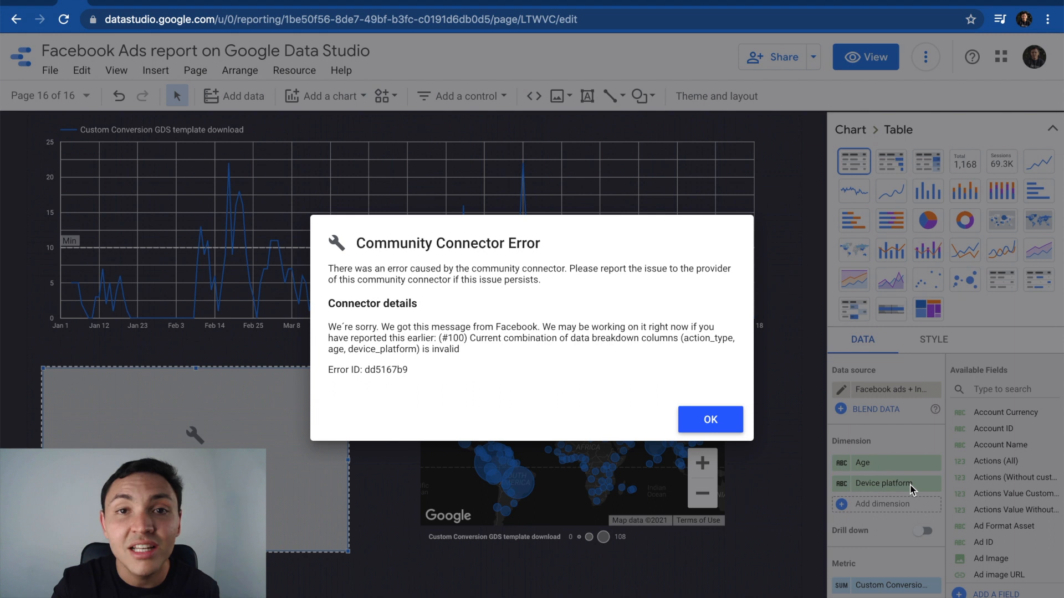
mouse_move(593, 422)
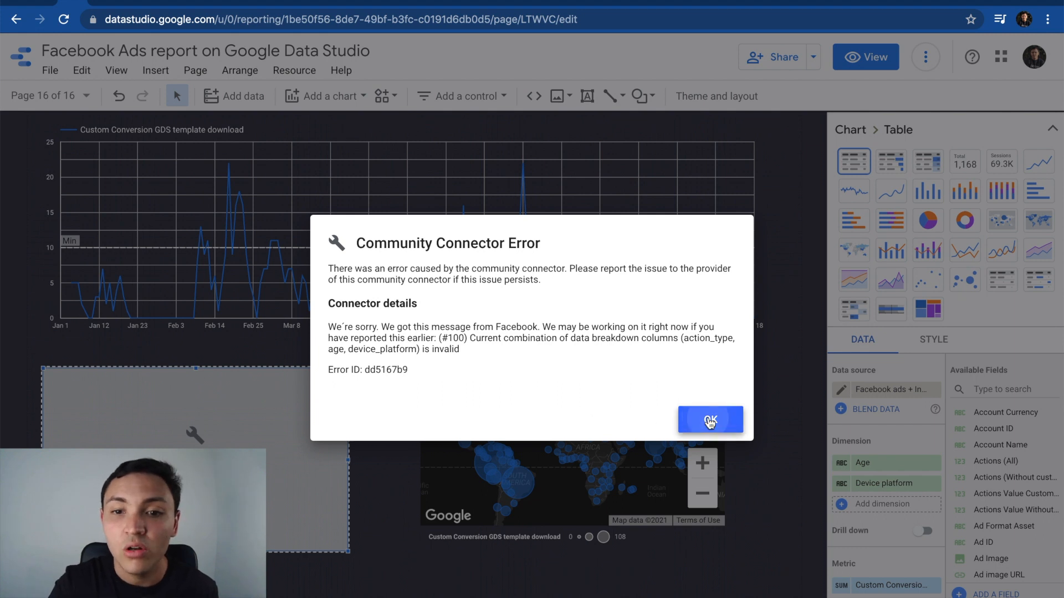
left_click(710, 420)
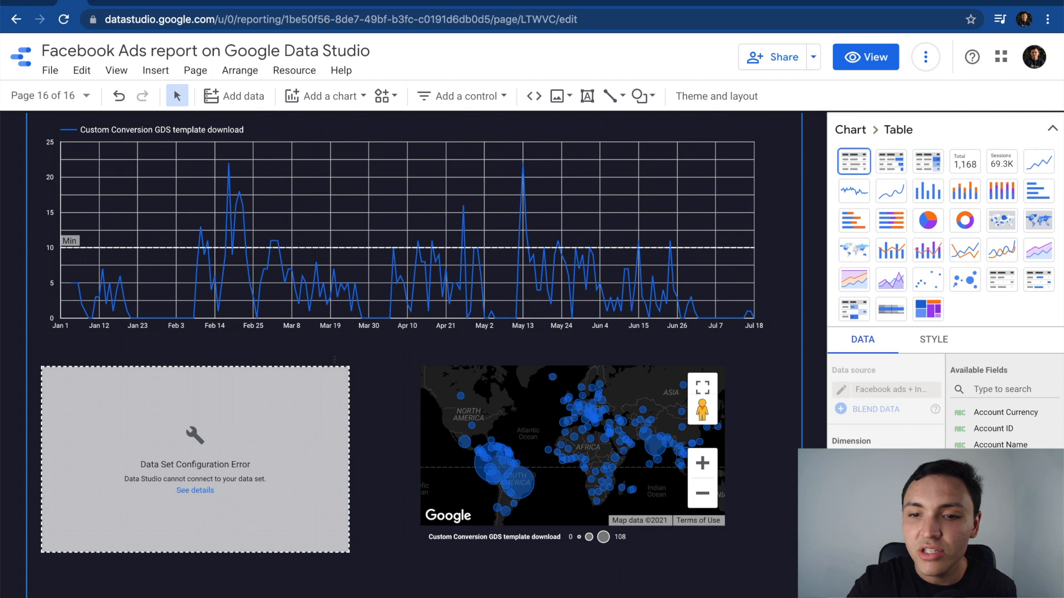
Step: Switch the table to list GDS template downloads by Ad Image and start a new calculated field
left_click(195, 459)
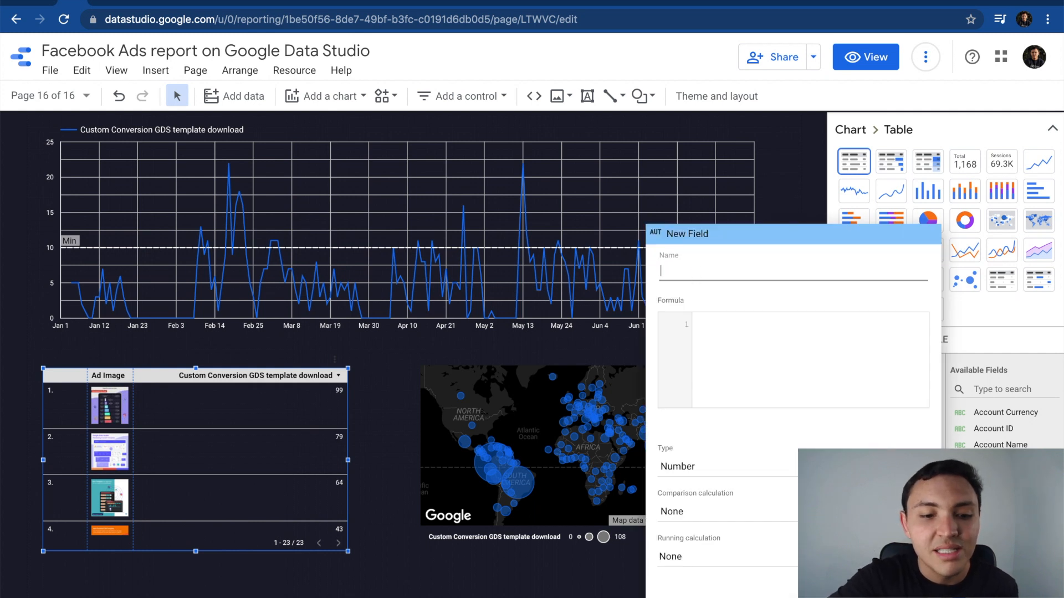
Step: Name the field CPA and enter Amount Spent as the start of its formula
type("CPA")
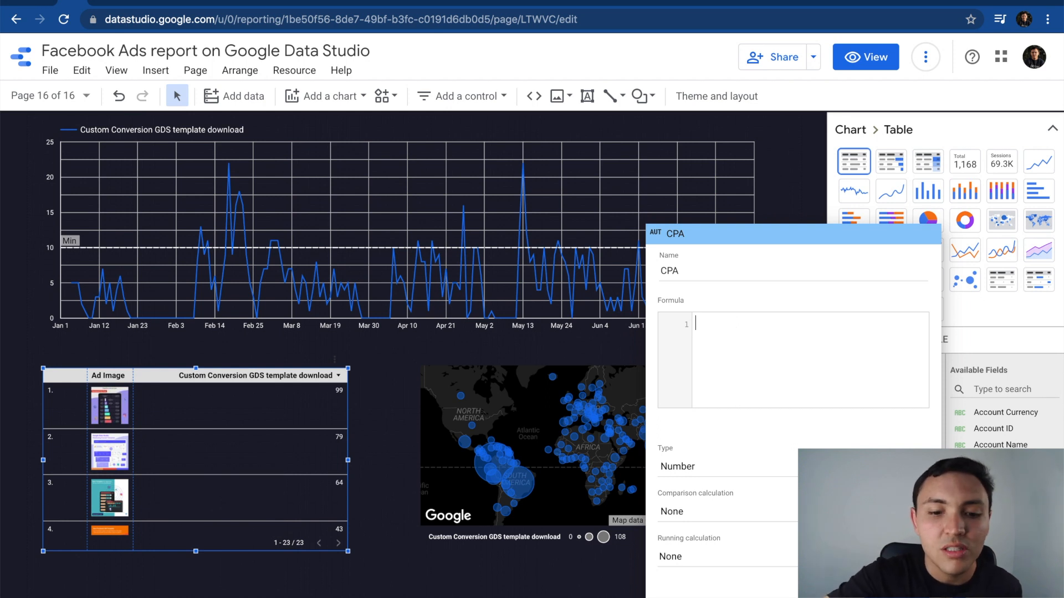
type("a")
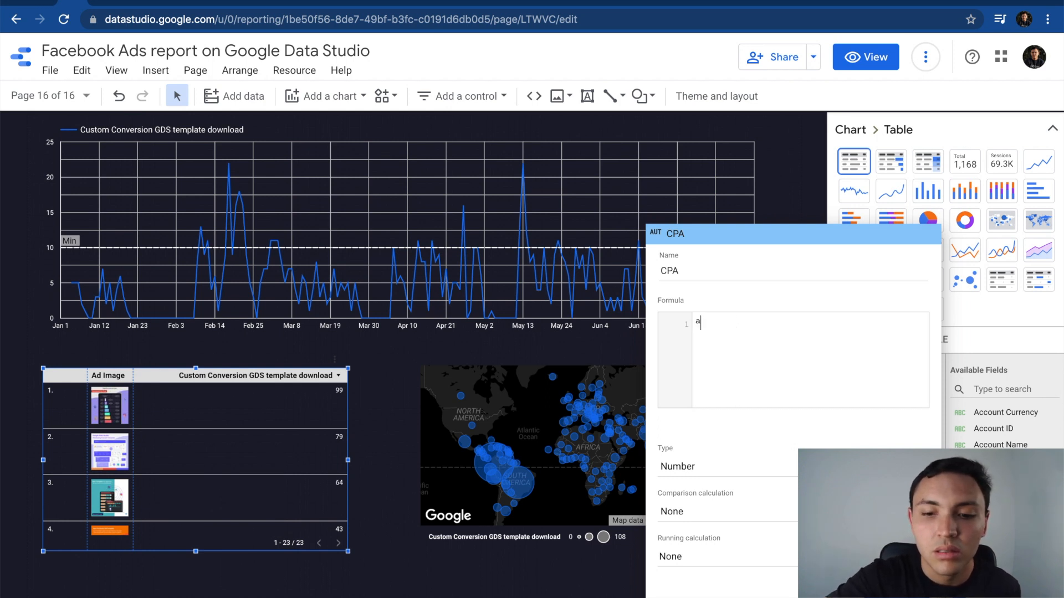
type("mount s")
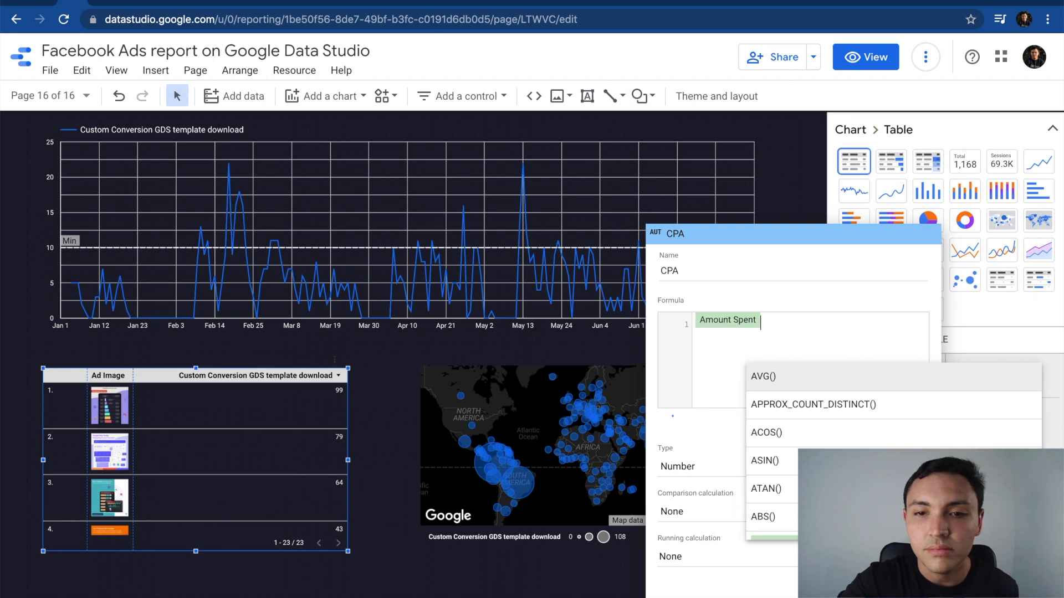
type("&")
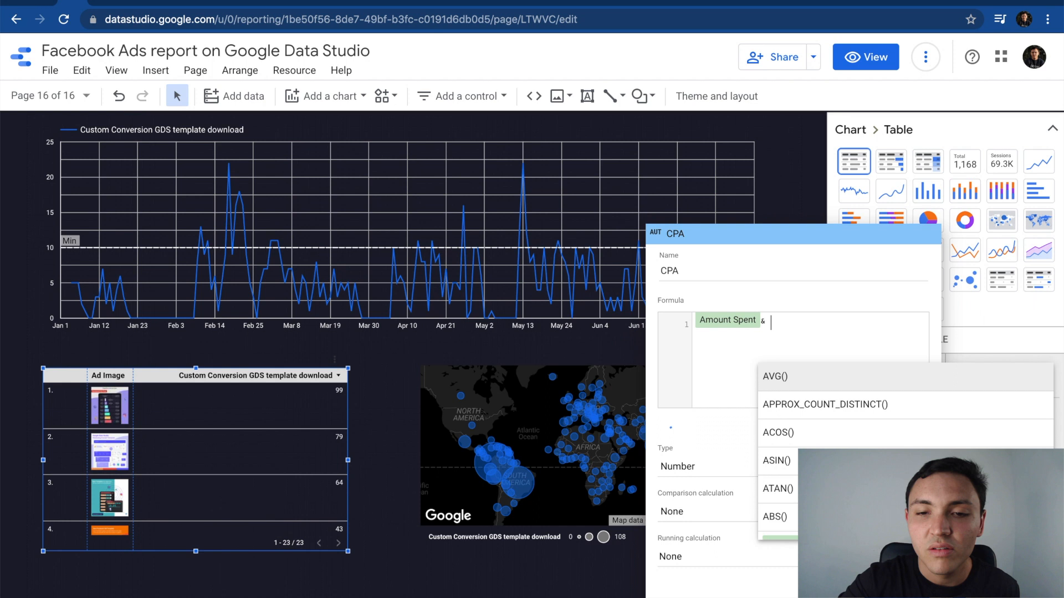